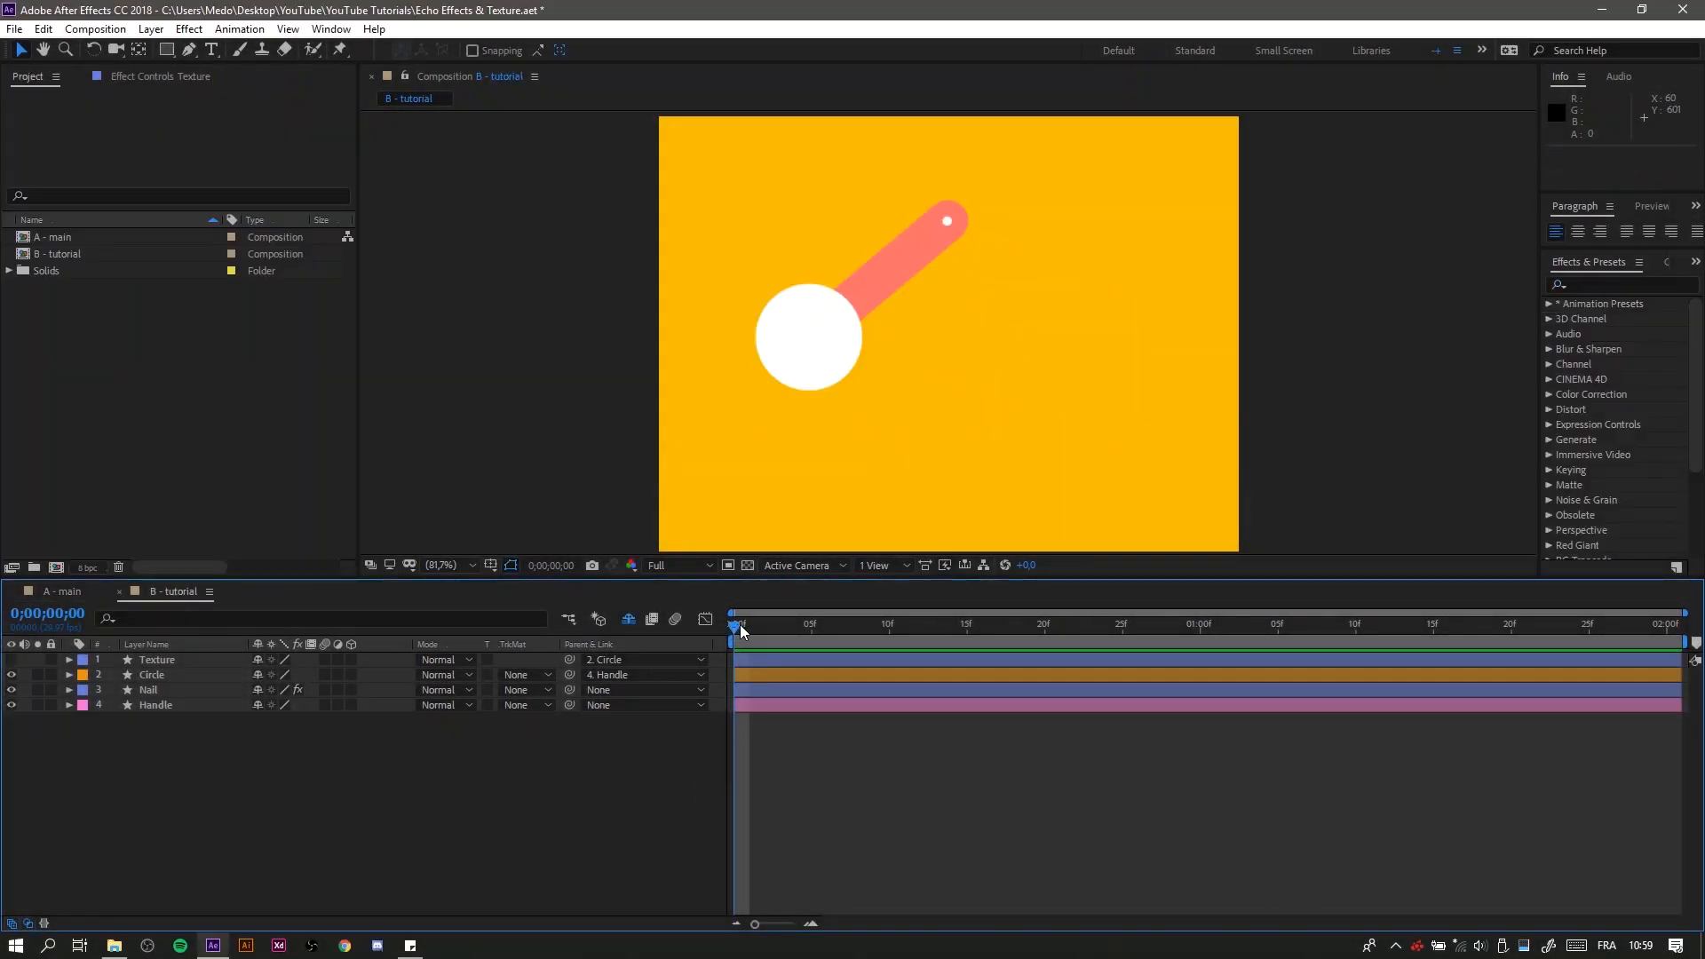
mouse_move(892, 293)
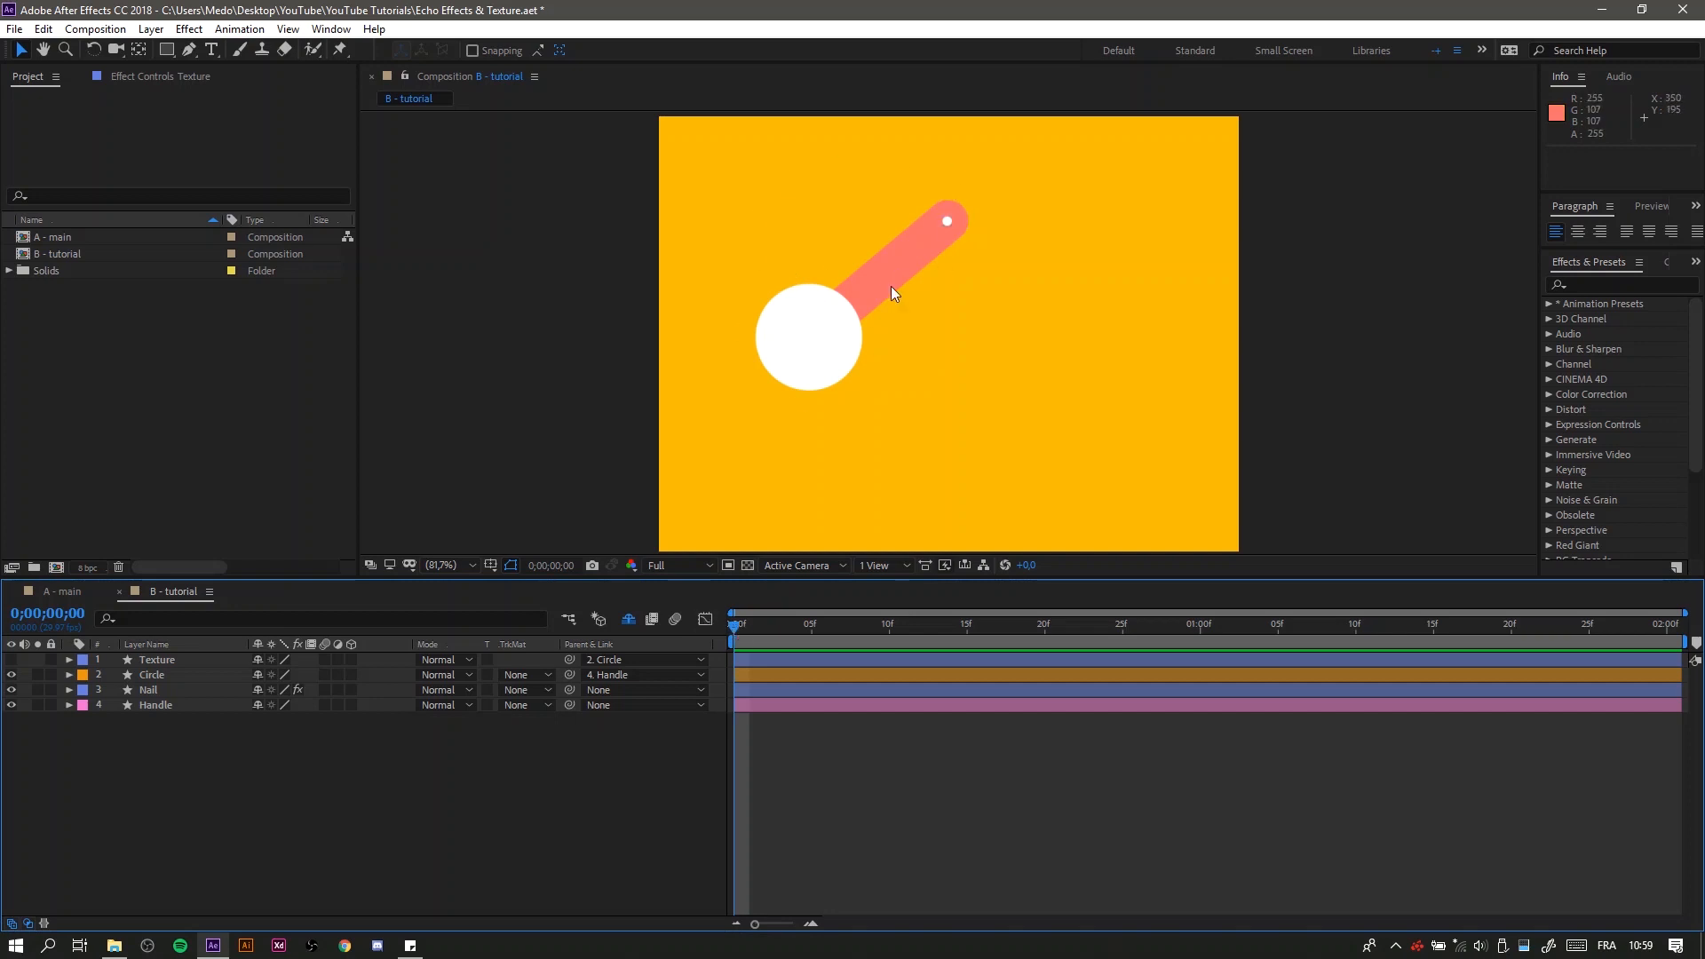
mouse_move(748, 290)
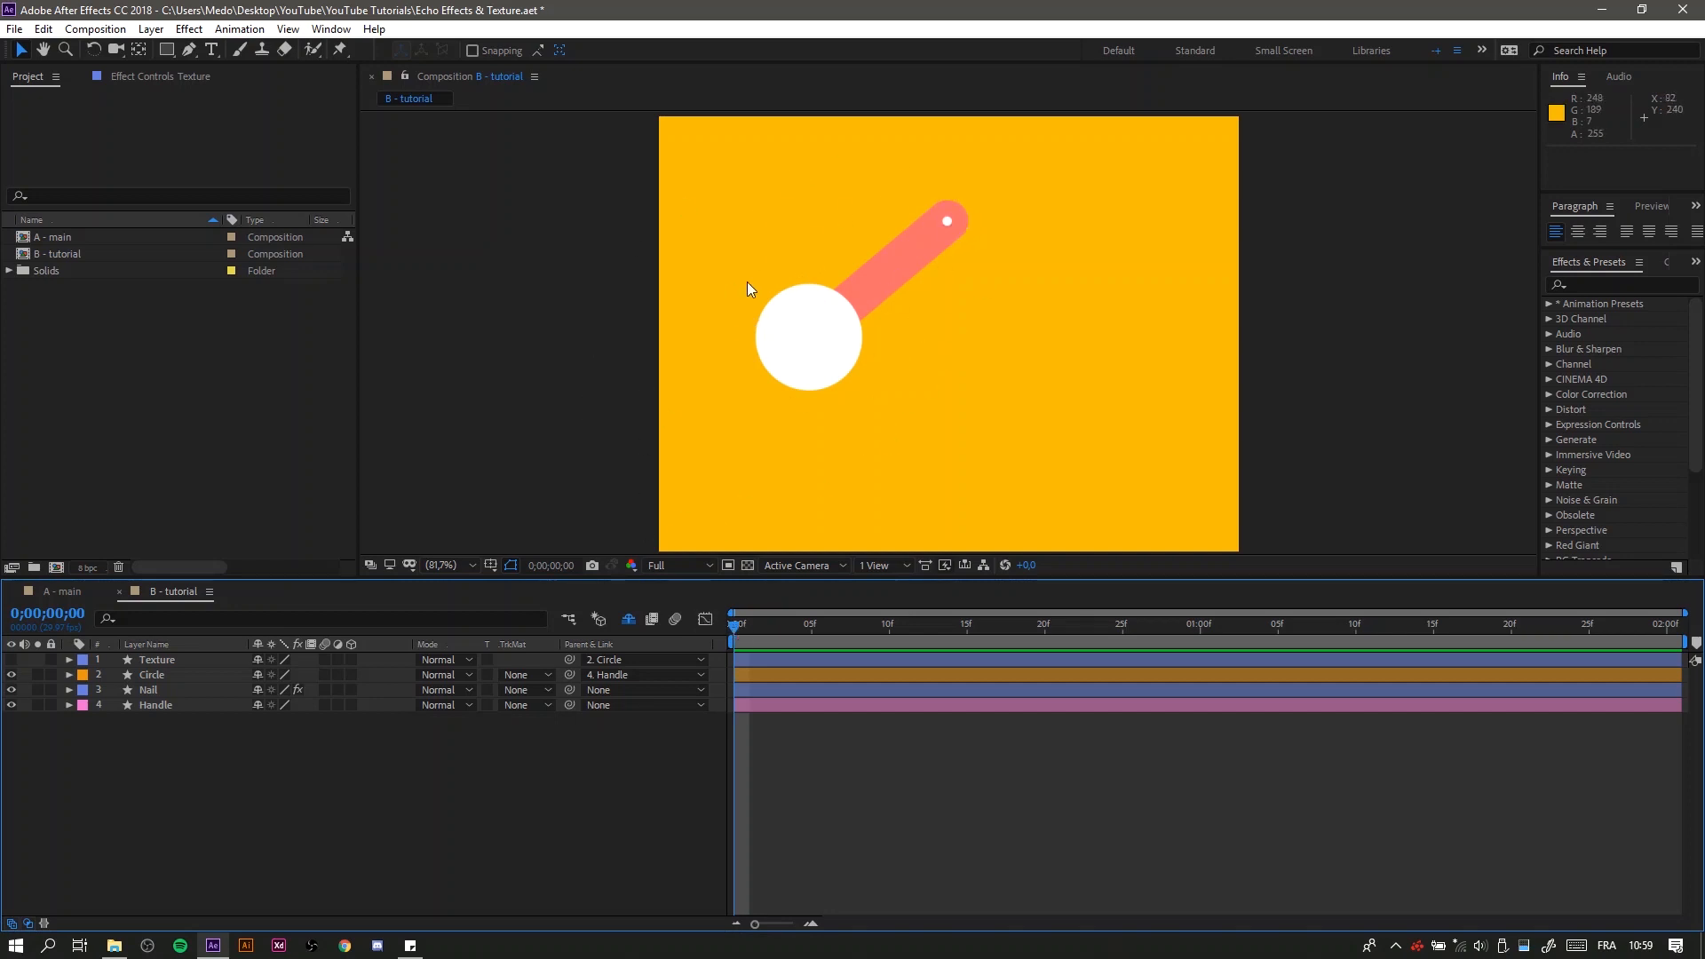
Step: Apply the Echo effect to the Circle layer via the effects search
left_click(153, 675)
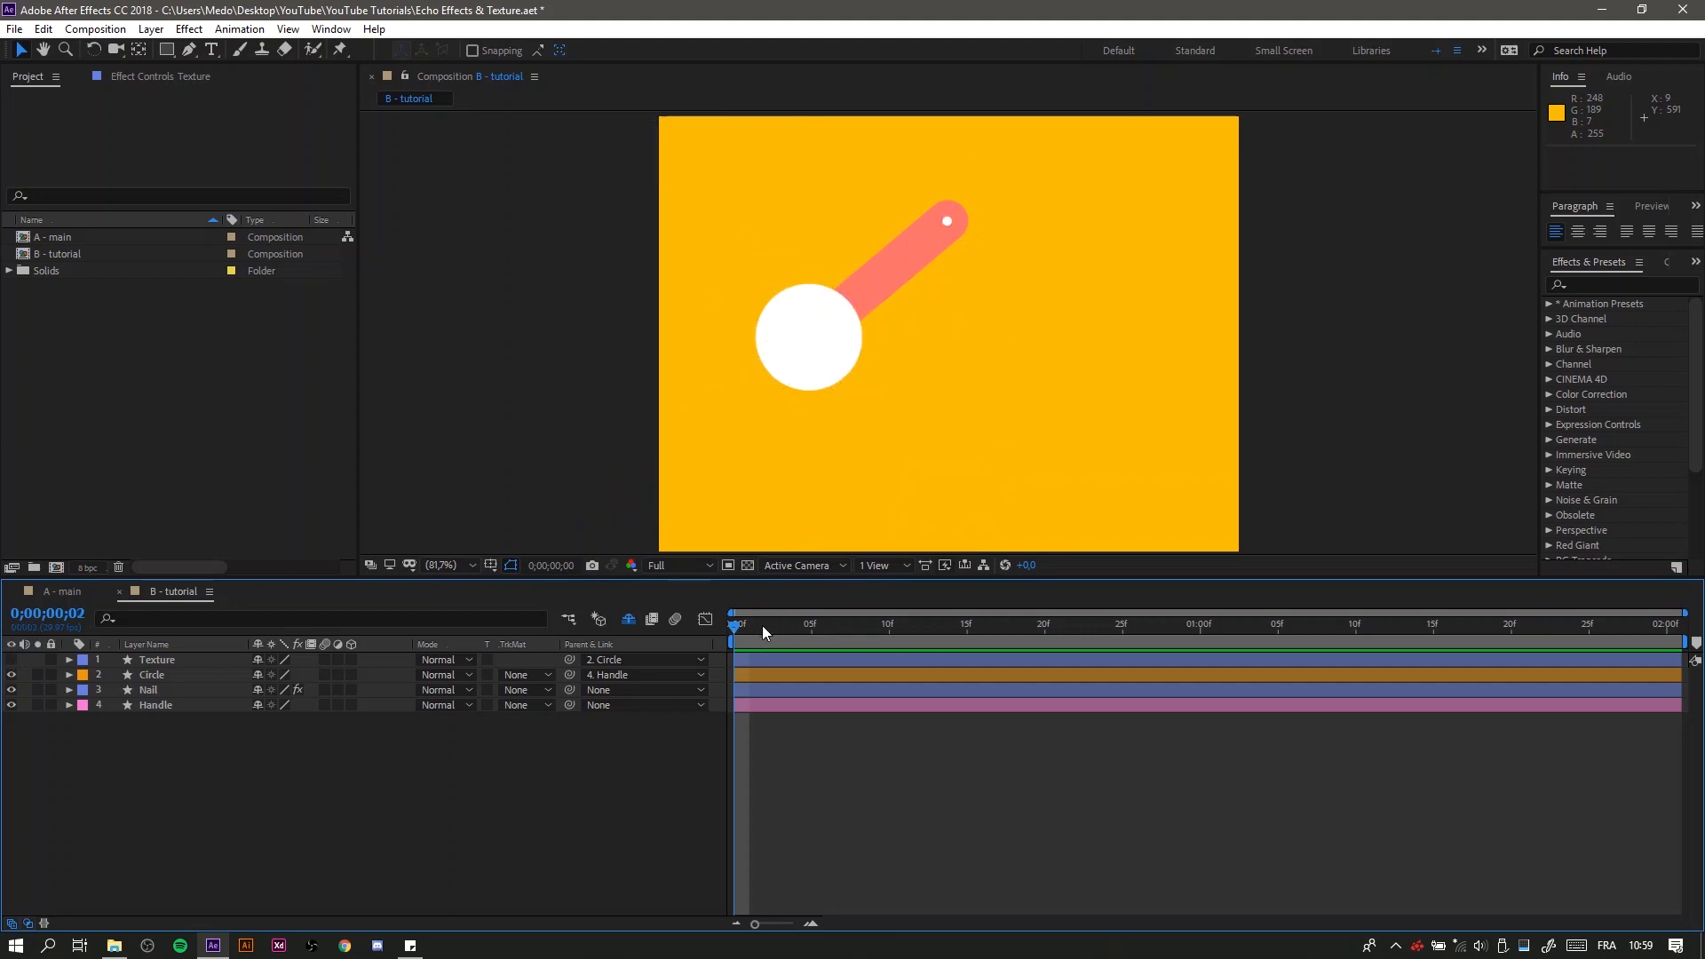
left_click(152, 675)
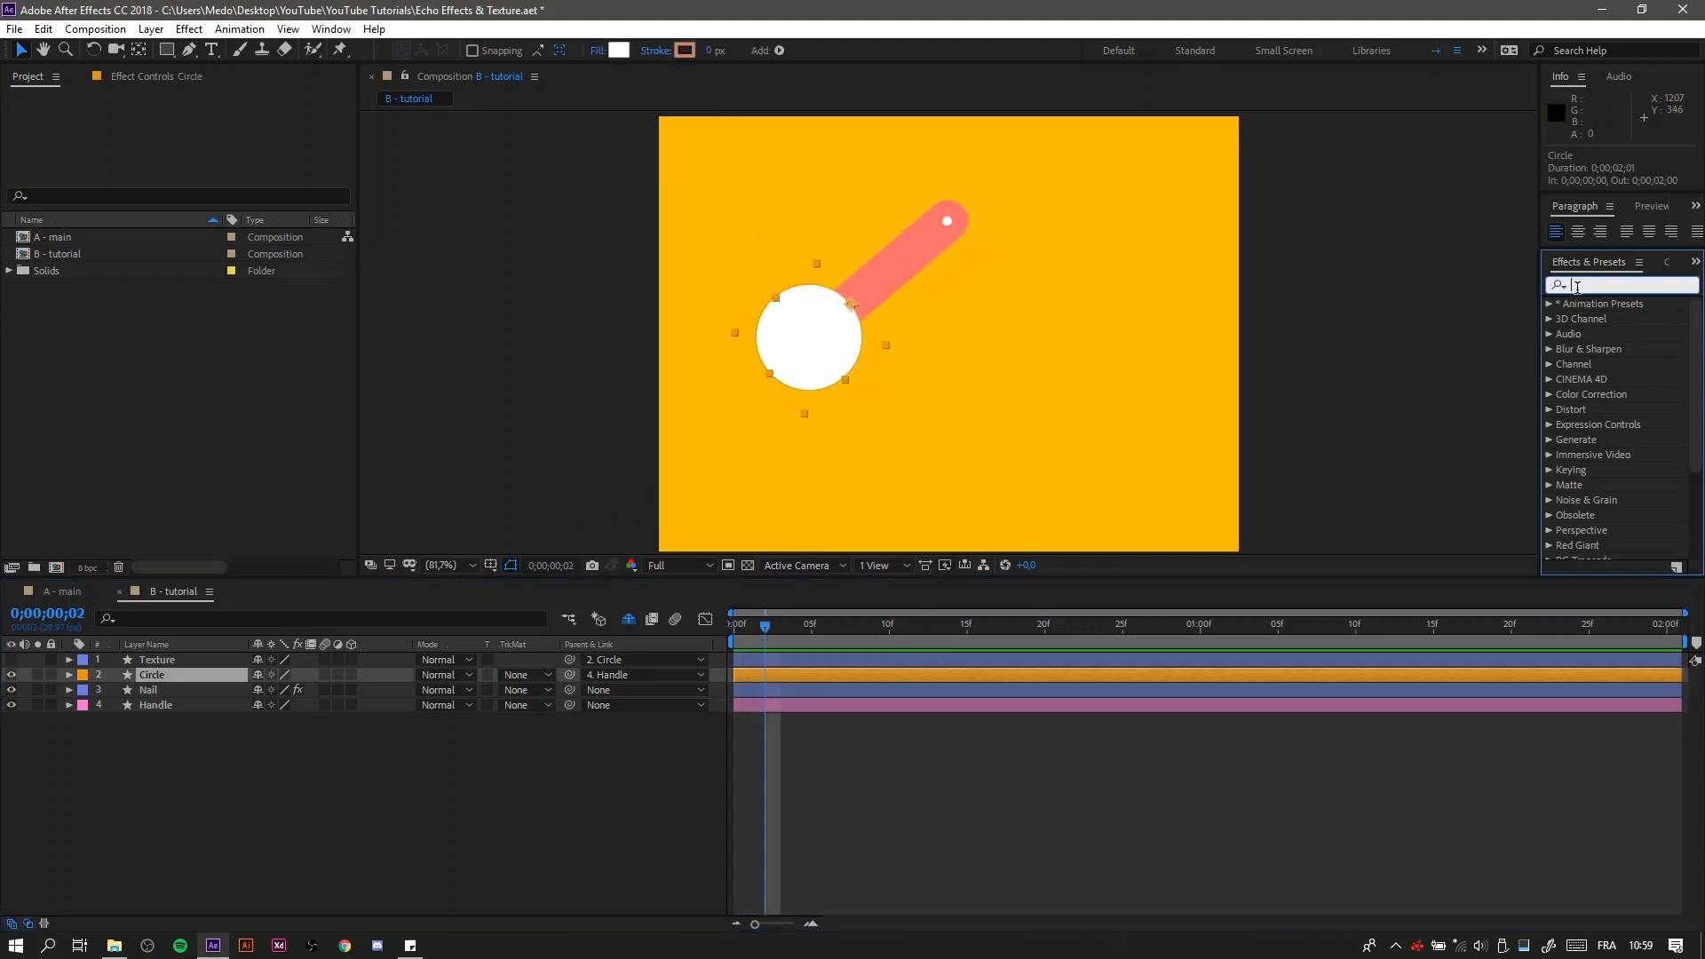
type("echo")
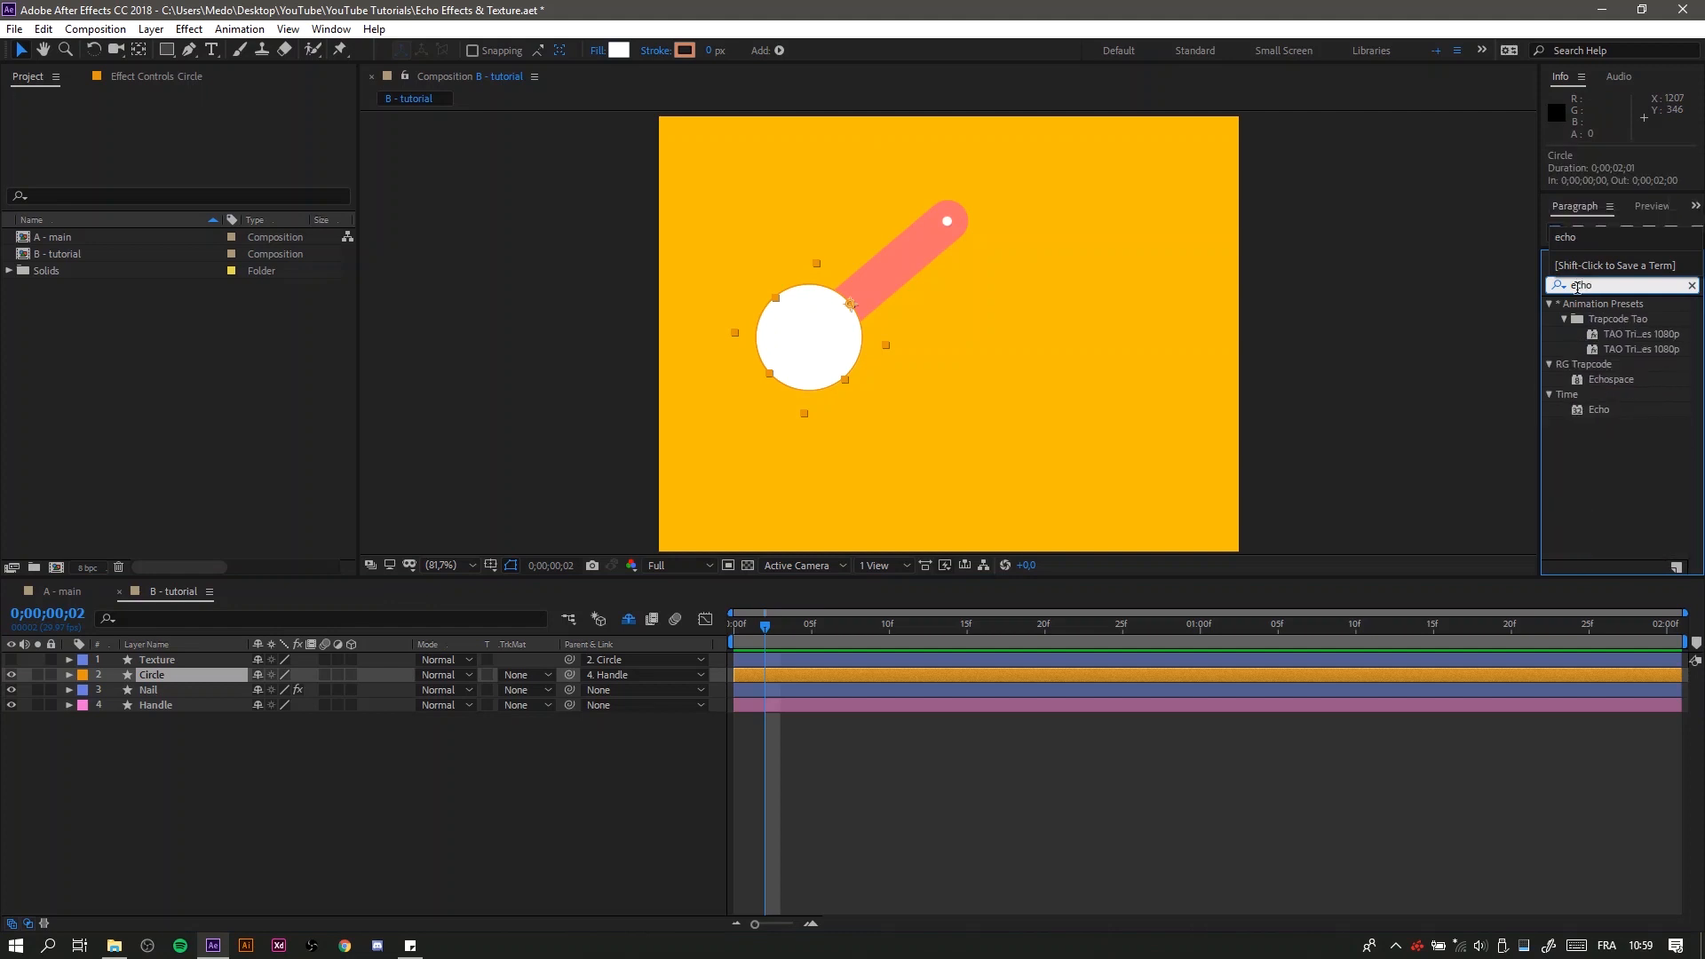
double_click(1599, 409)
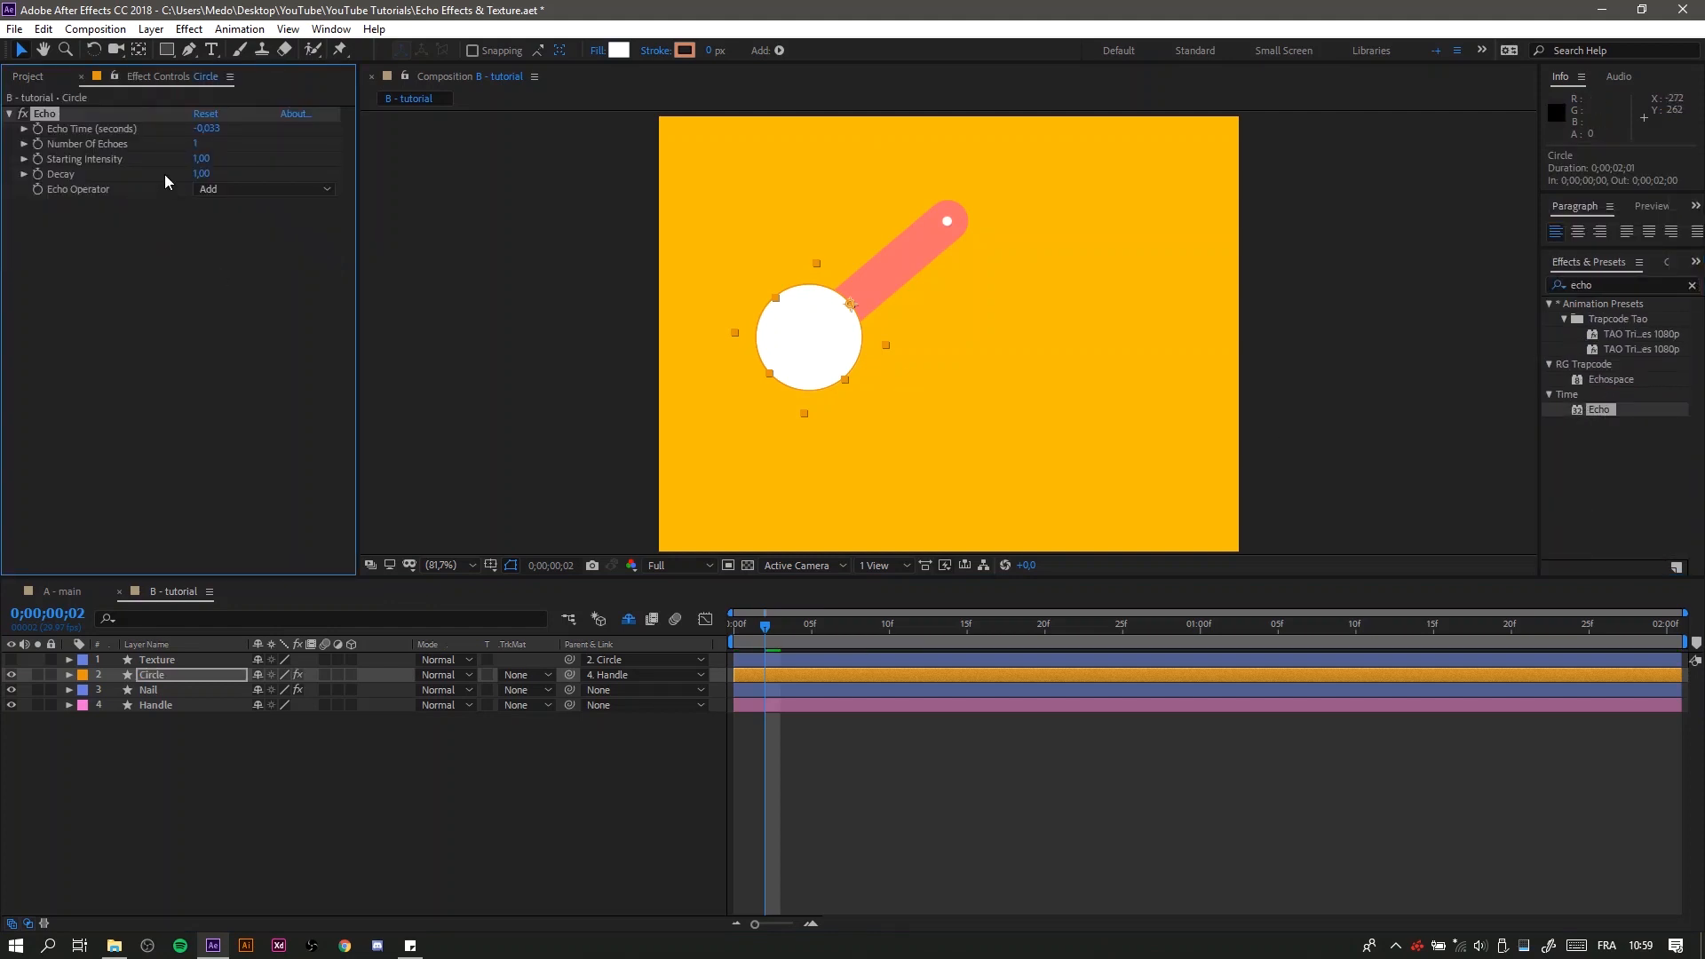
Step: Set Number of Echoes to 20 and Echo Time to -0,005, then scrub the swing to check the smear
left_click(208, 143)
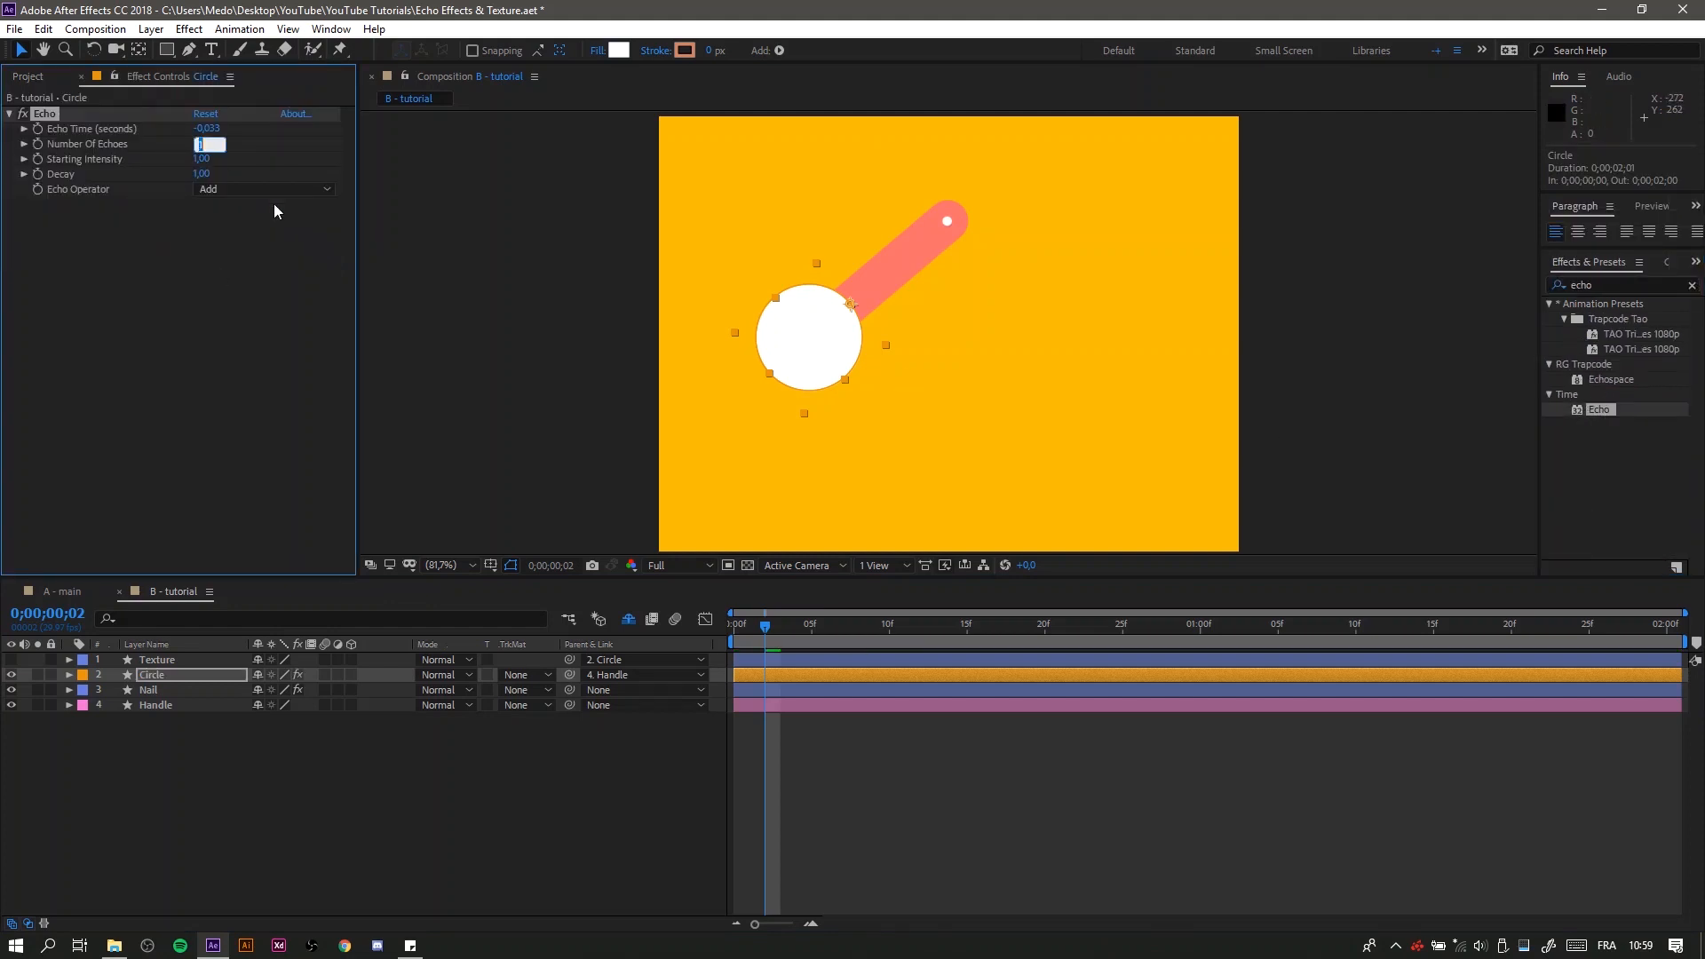
type("20")
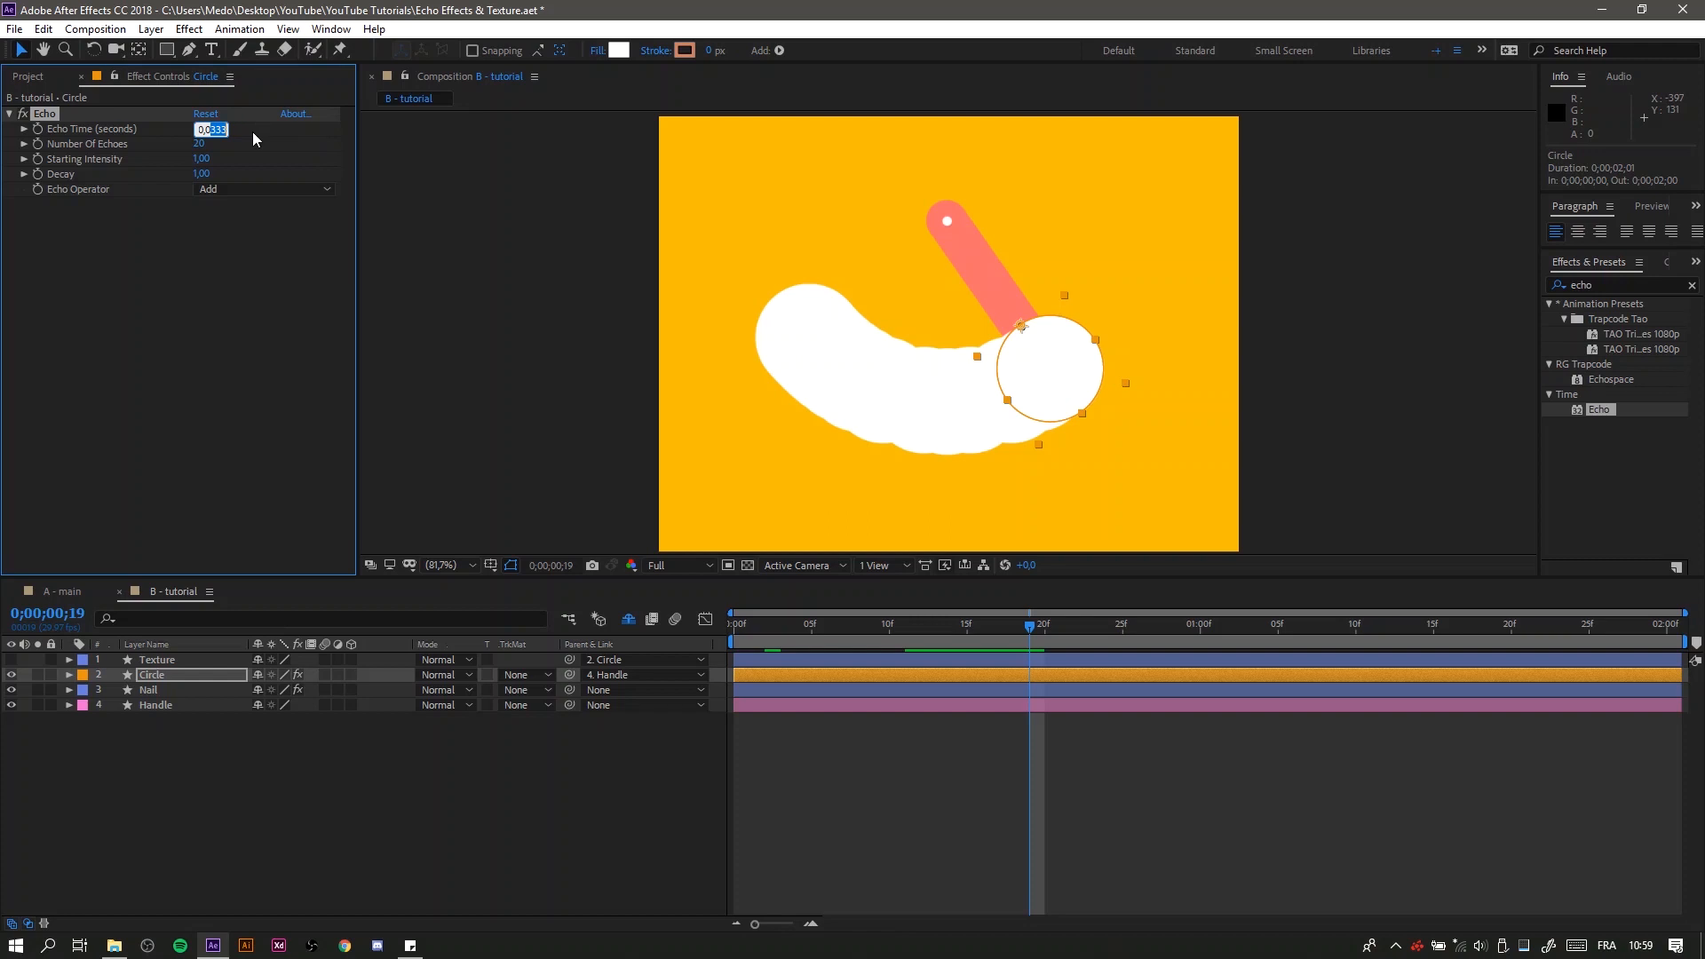
type("0,005")
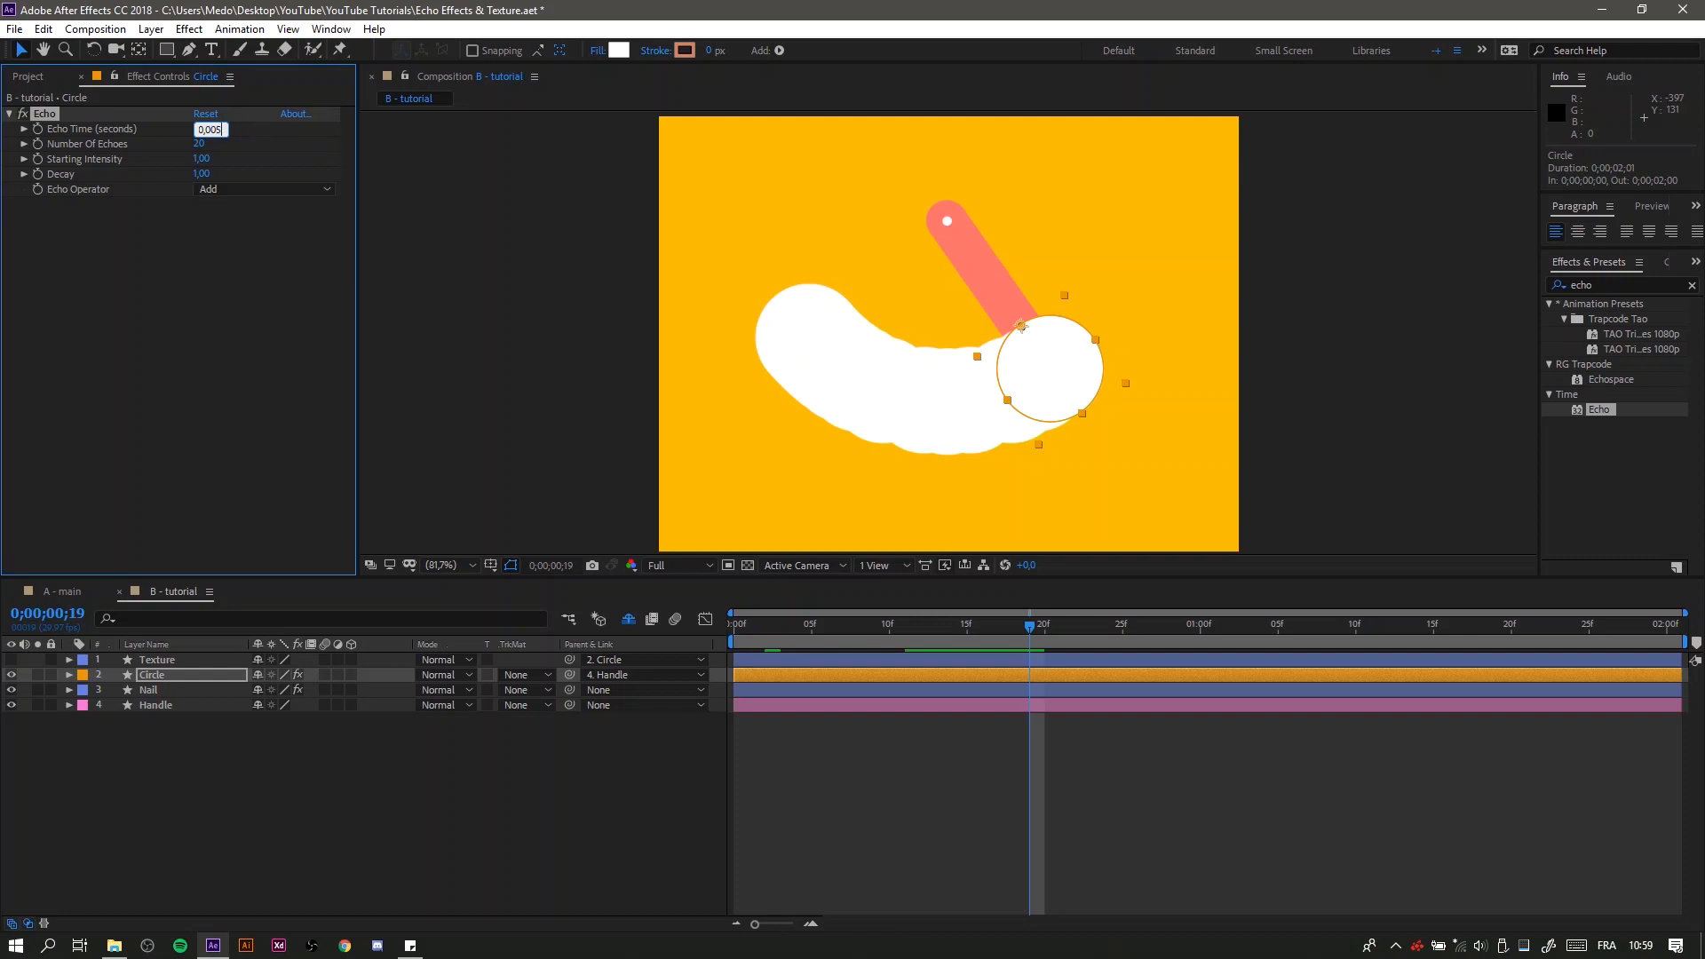
type("-0,005")
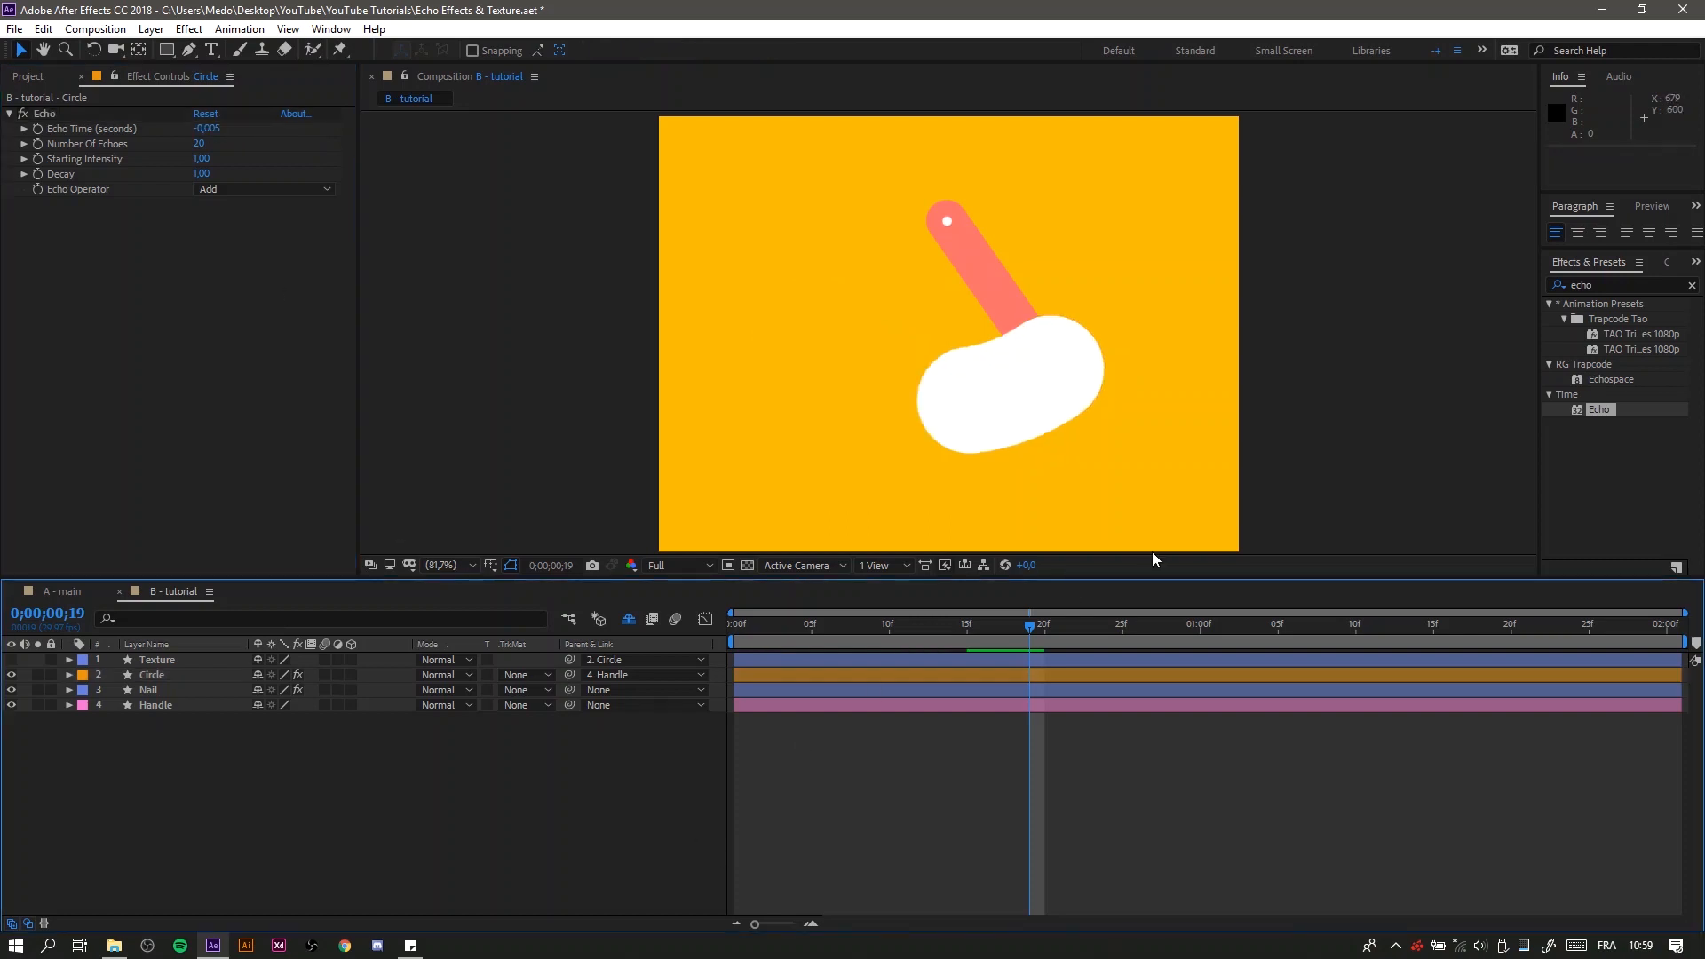
left_click_drag(1031, 627, 996, 627)
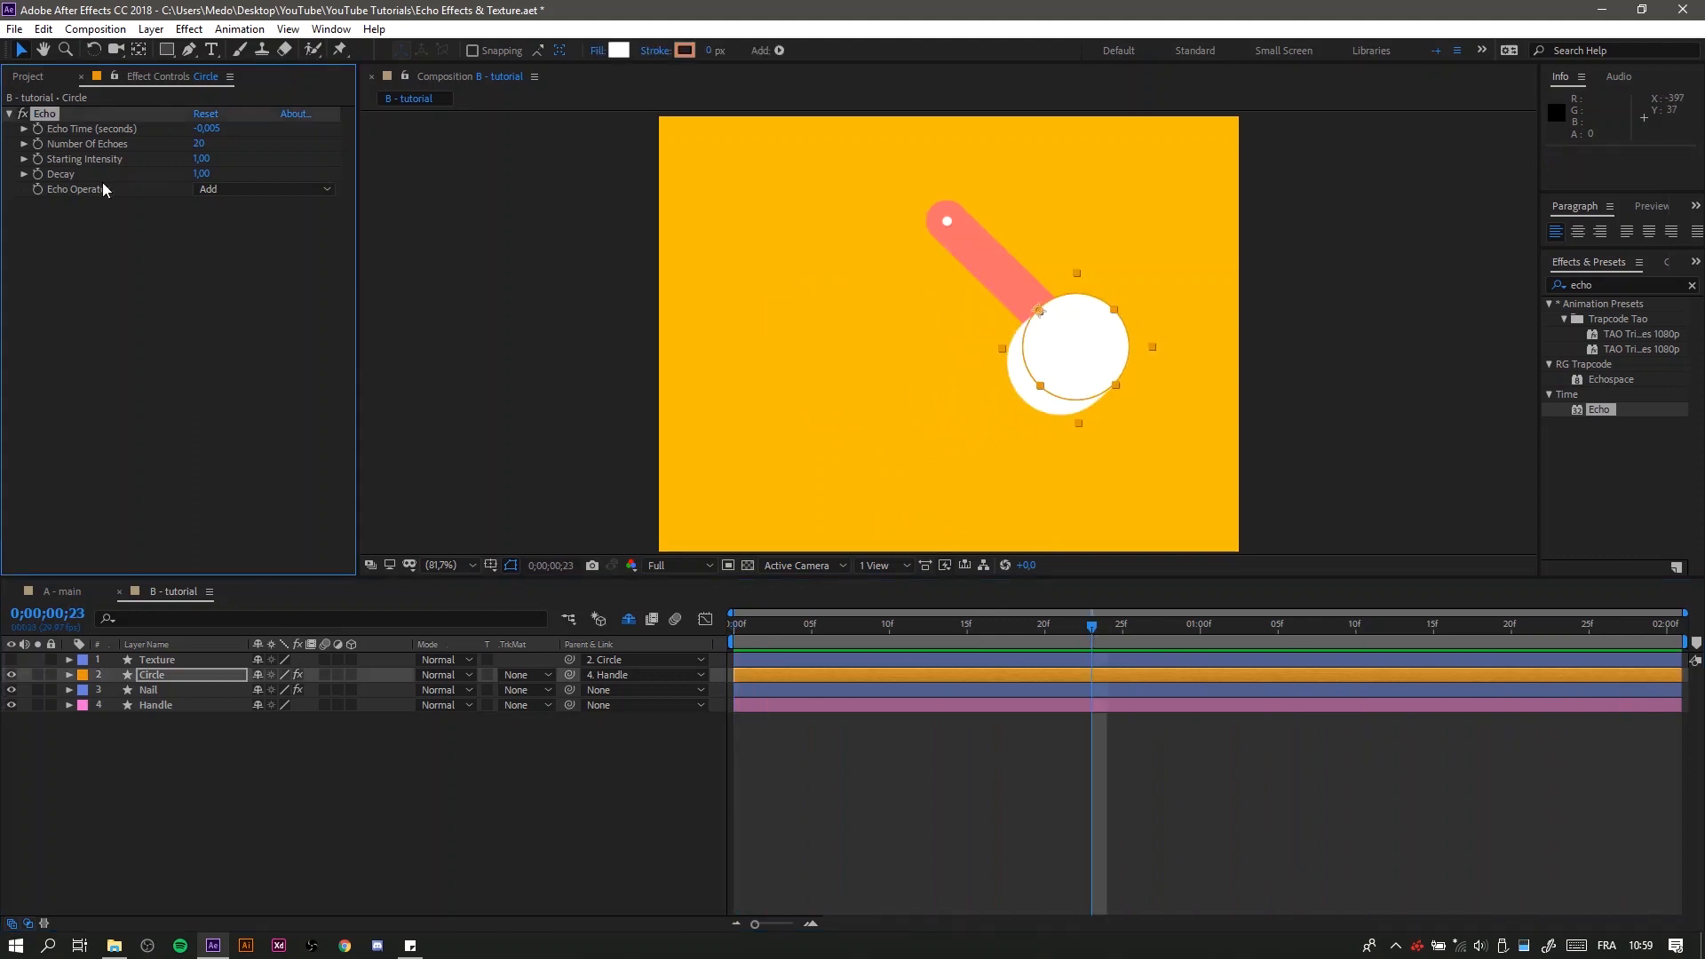
Step: Give the Handle layer an Echo with 5 echoes combined using the Maximum operator
left_click(156, 705)
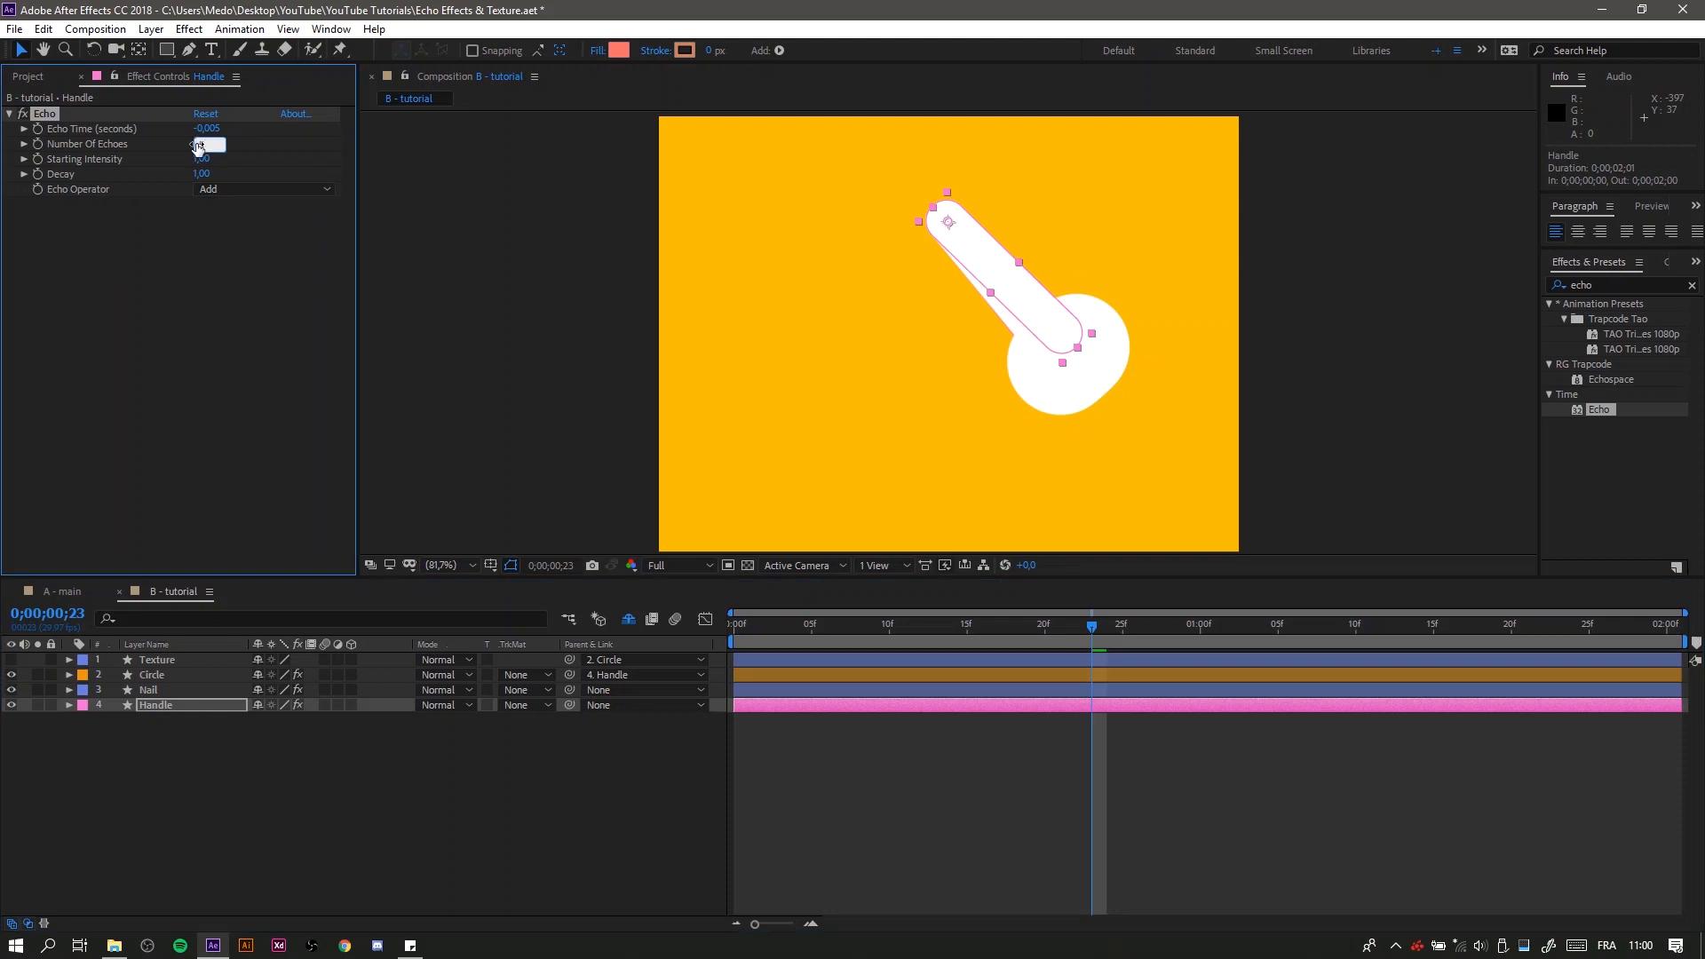
left_click(263, 188)
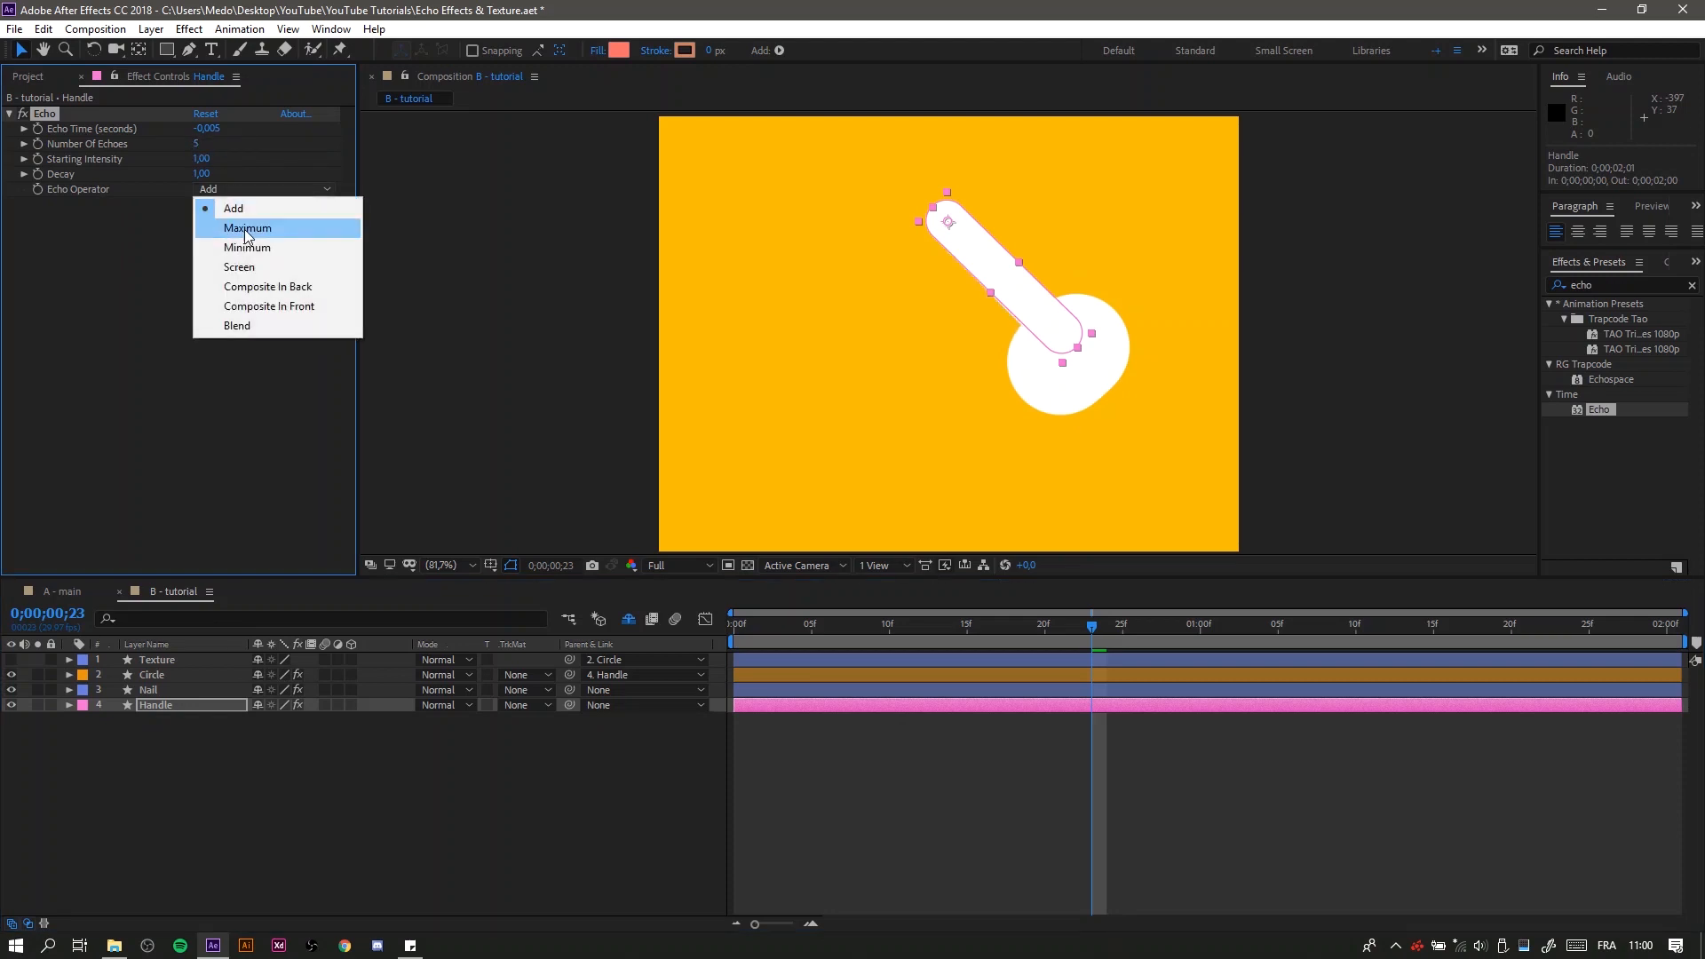
left_click(249, 229)
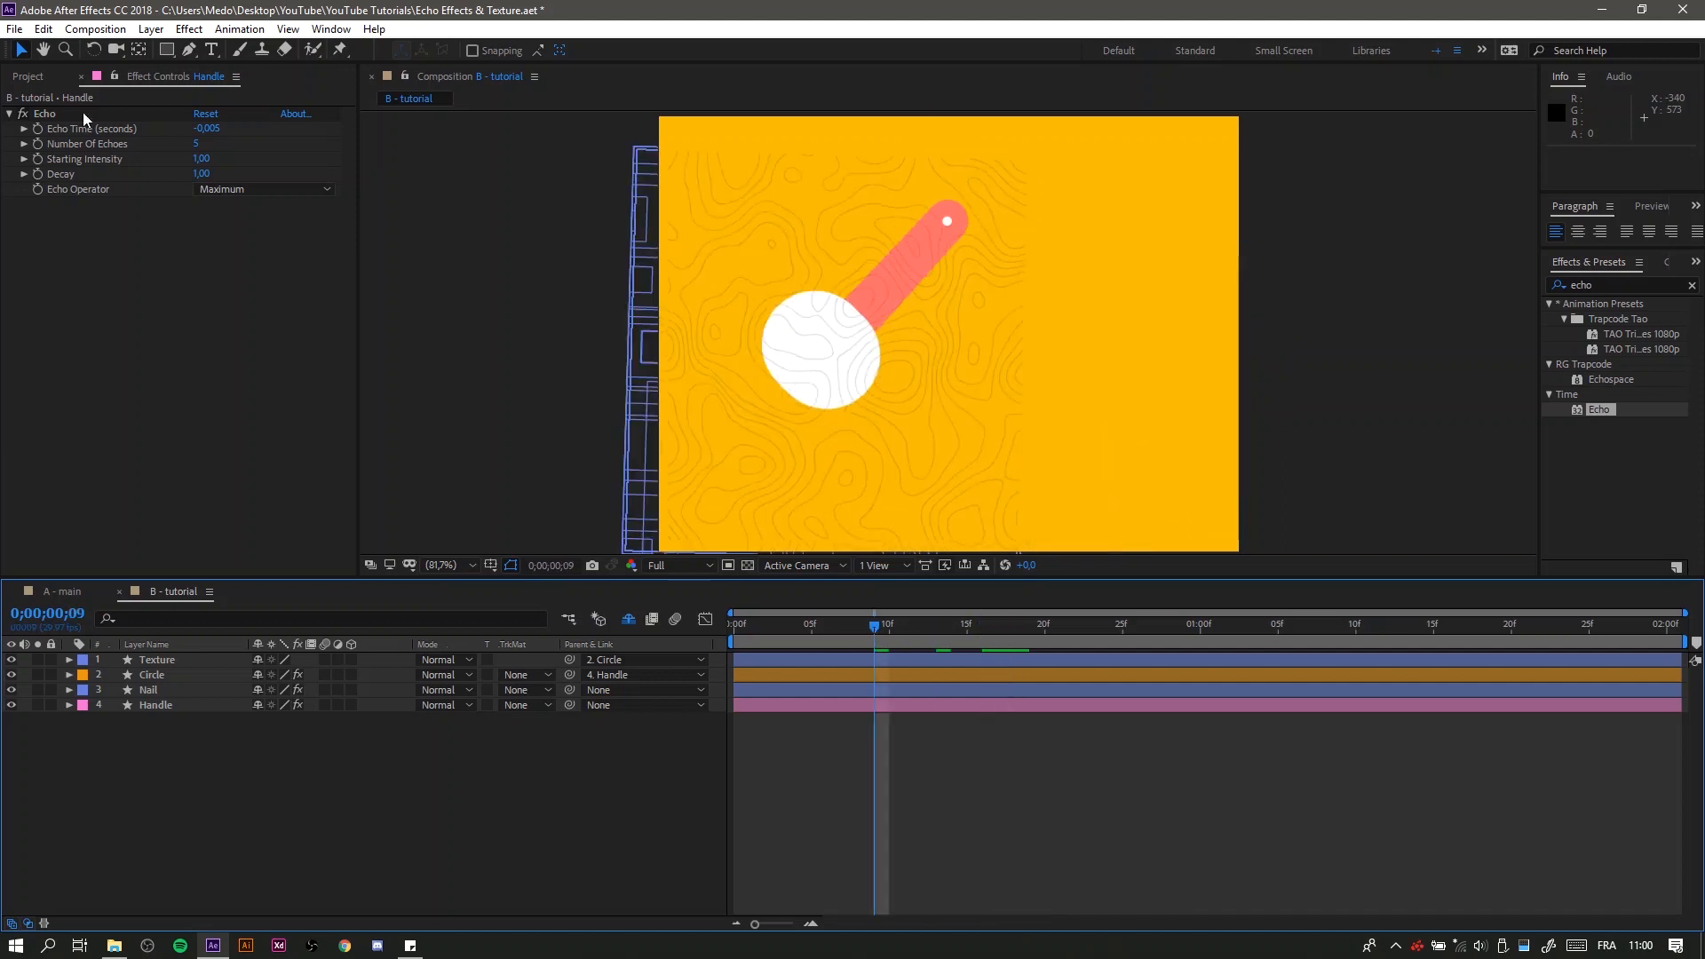
Step: Check the Texture layer at a later frame and duplicate the Circle into Circle 2 at the top
left_click(156, 661)
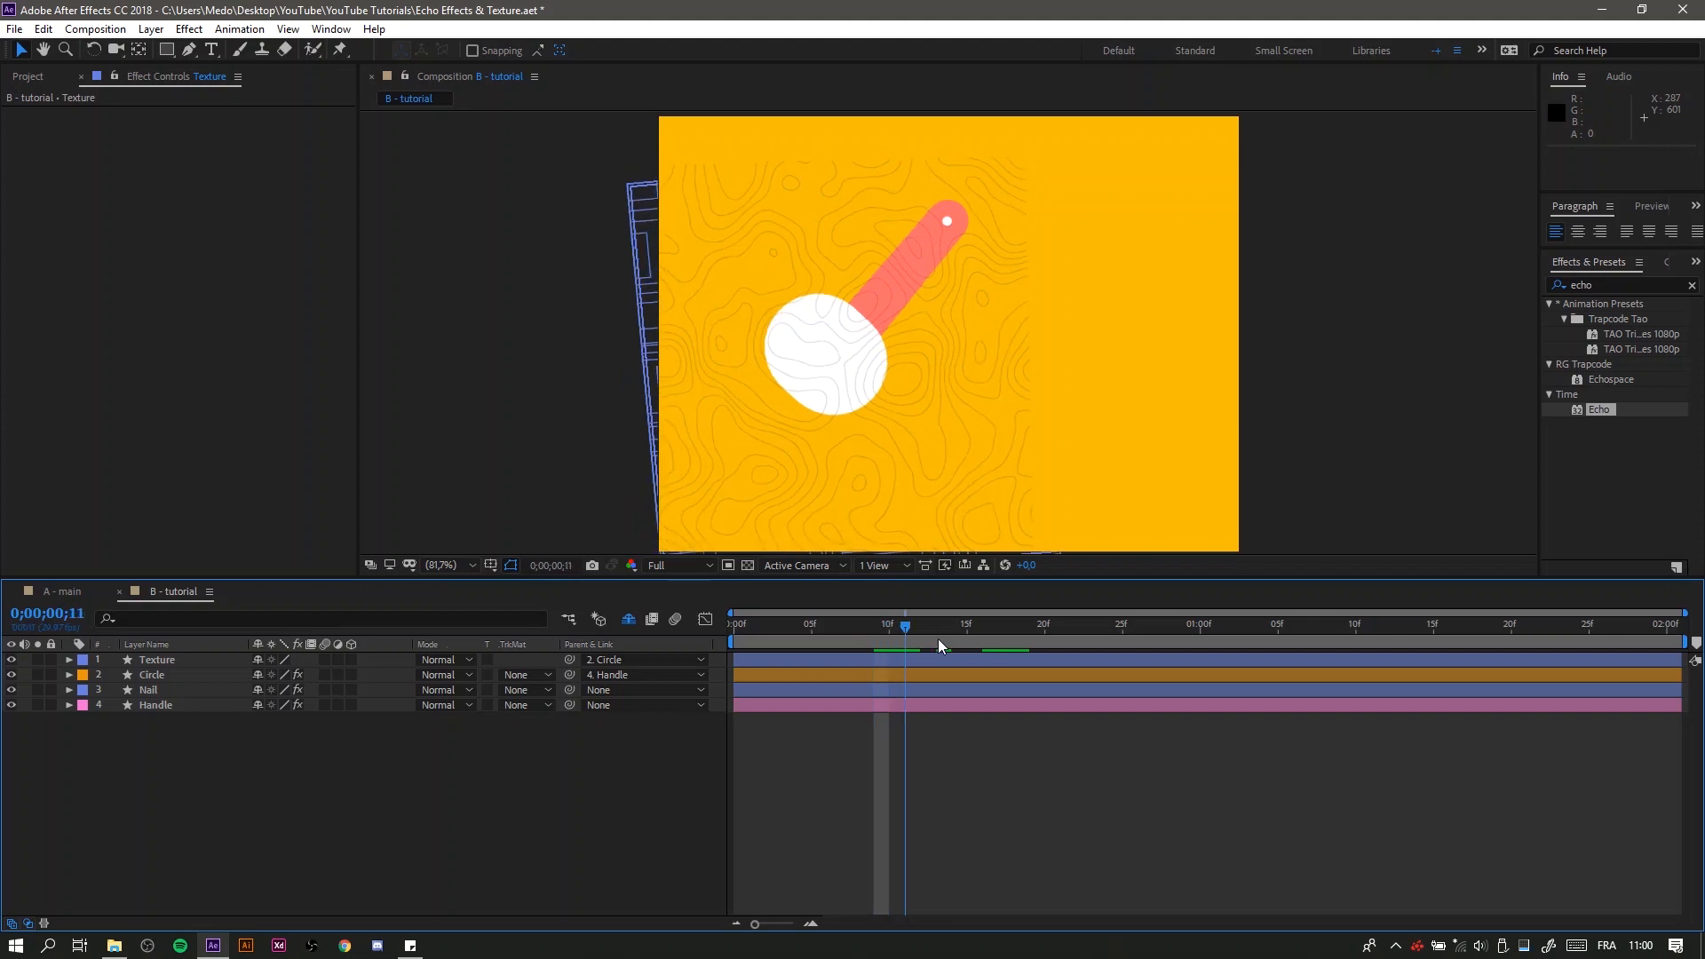
left_click(919, 623)
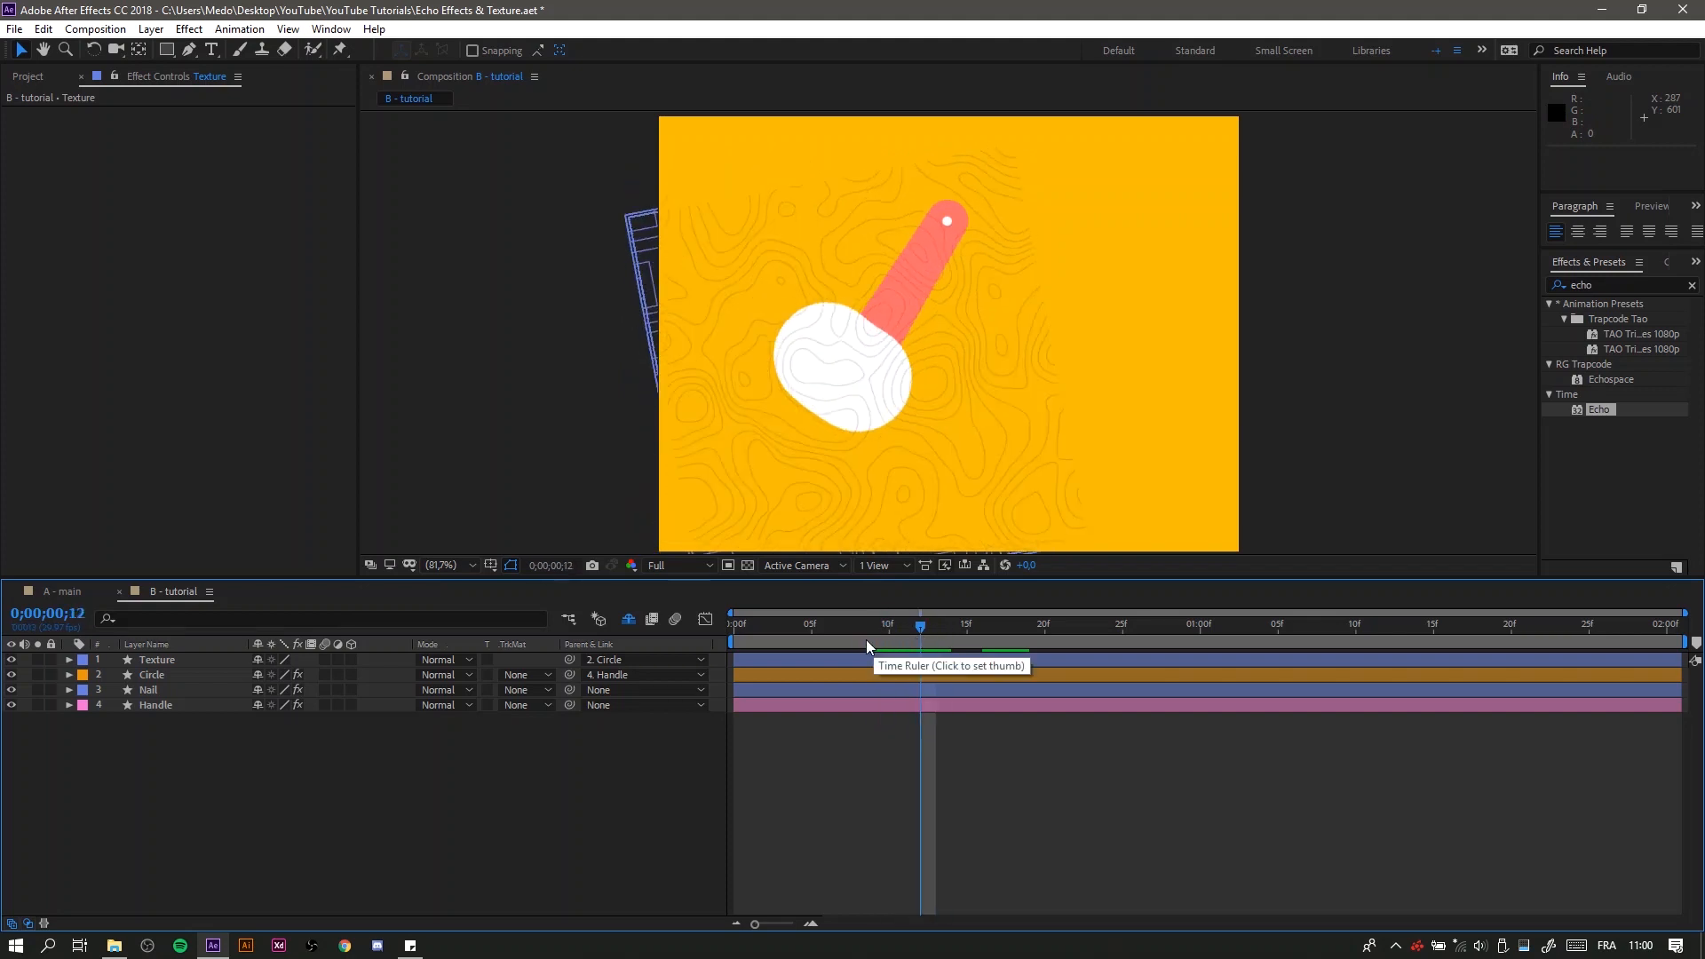
mouse_move(237, 661)
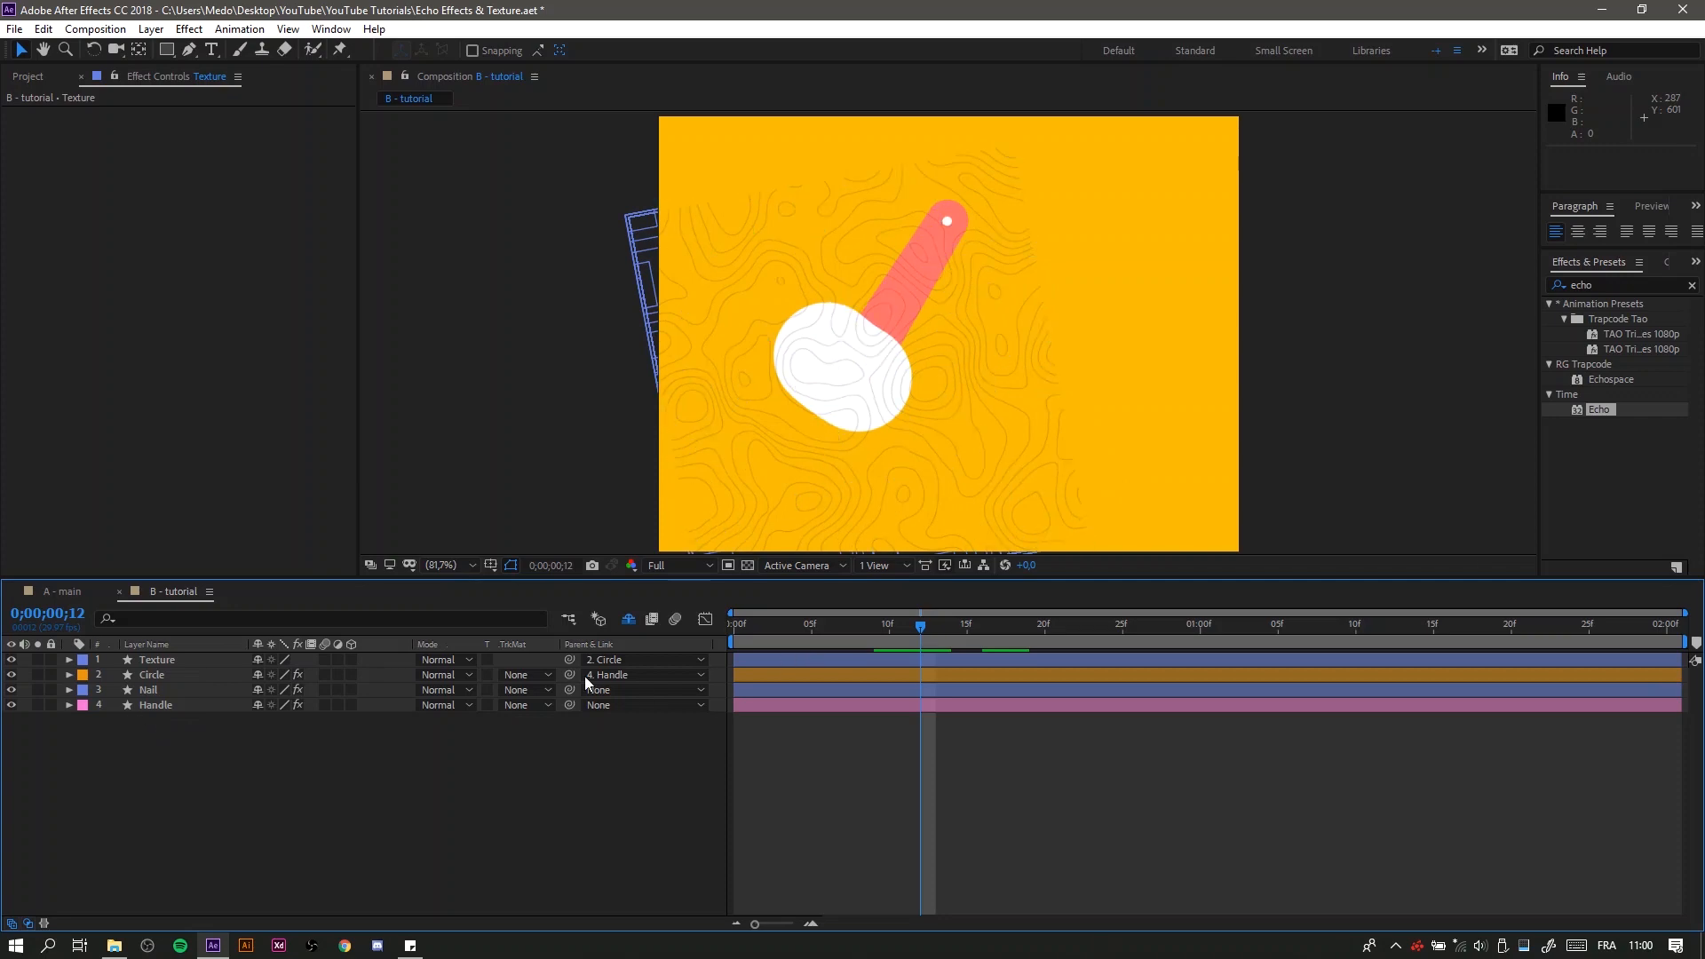
mouse_move(762, 439)
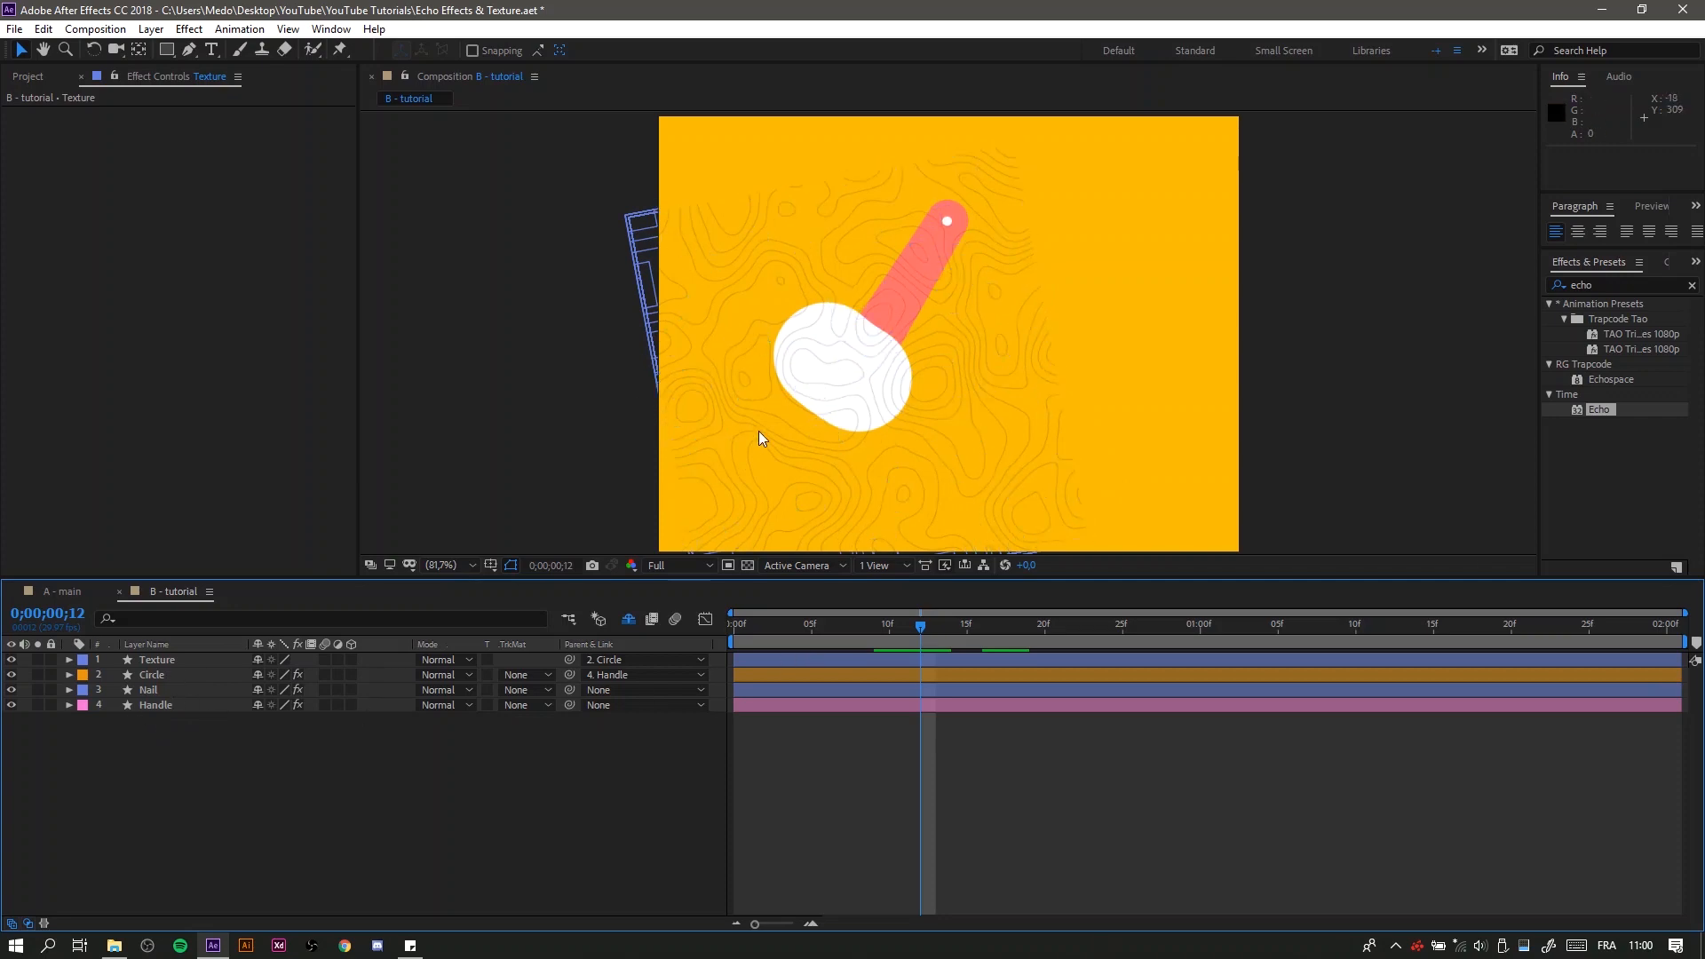
left_click(642, 659)
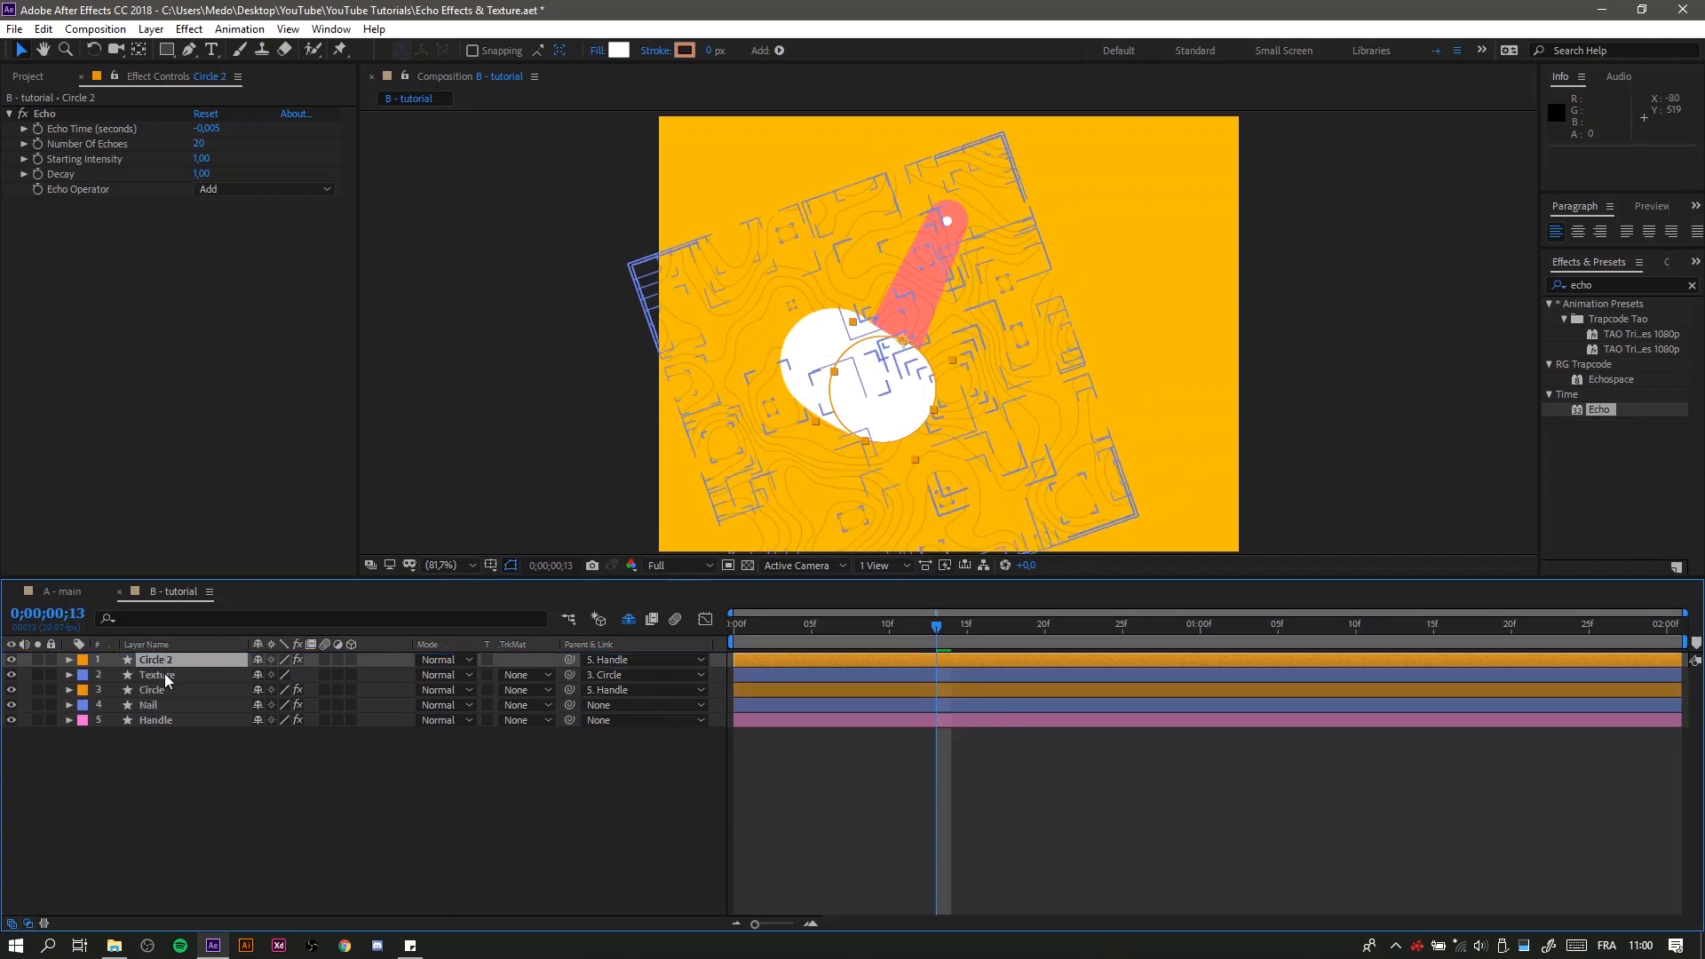
Step: Matte the Texture to Circle 2's alpha, then revert it to No Track Matte and drop Circle 2
left_click(522, 675)
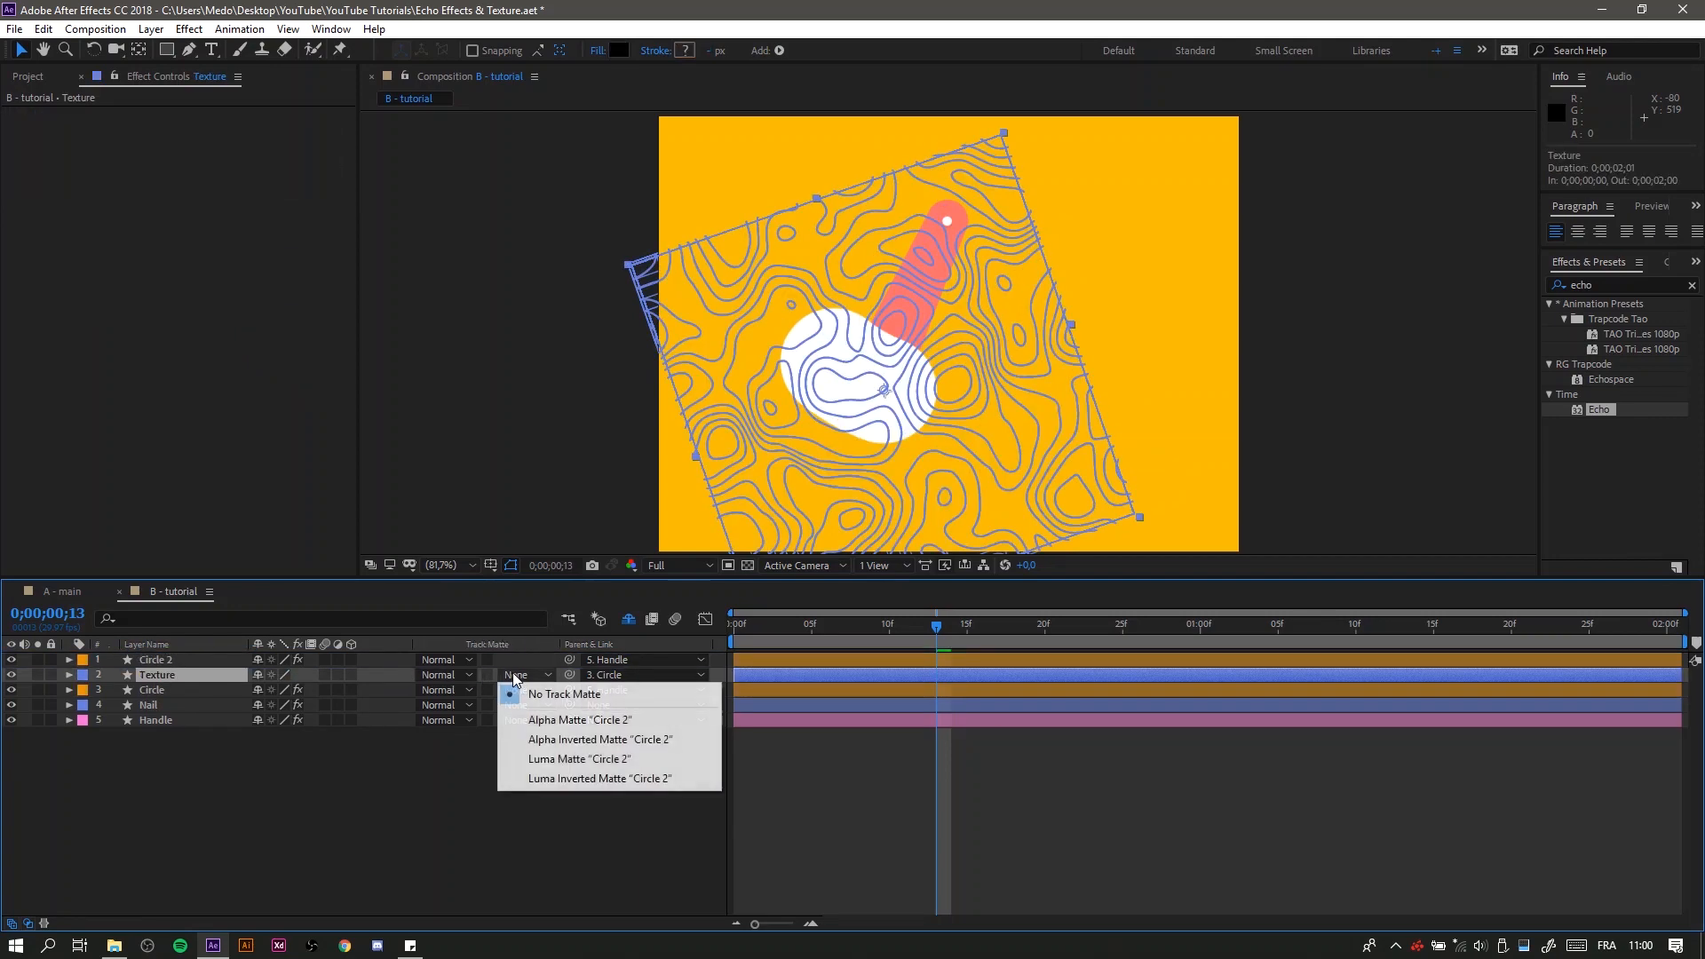
left_click(579, 720)
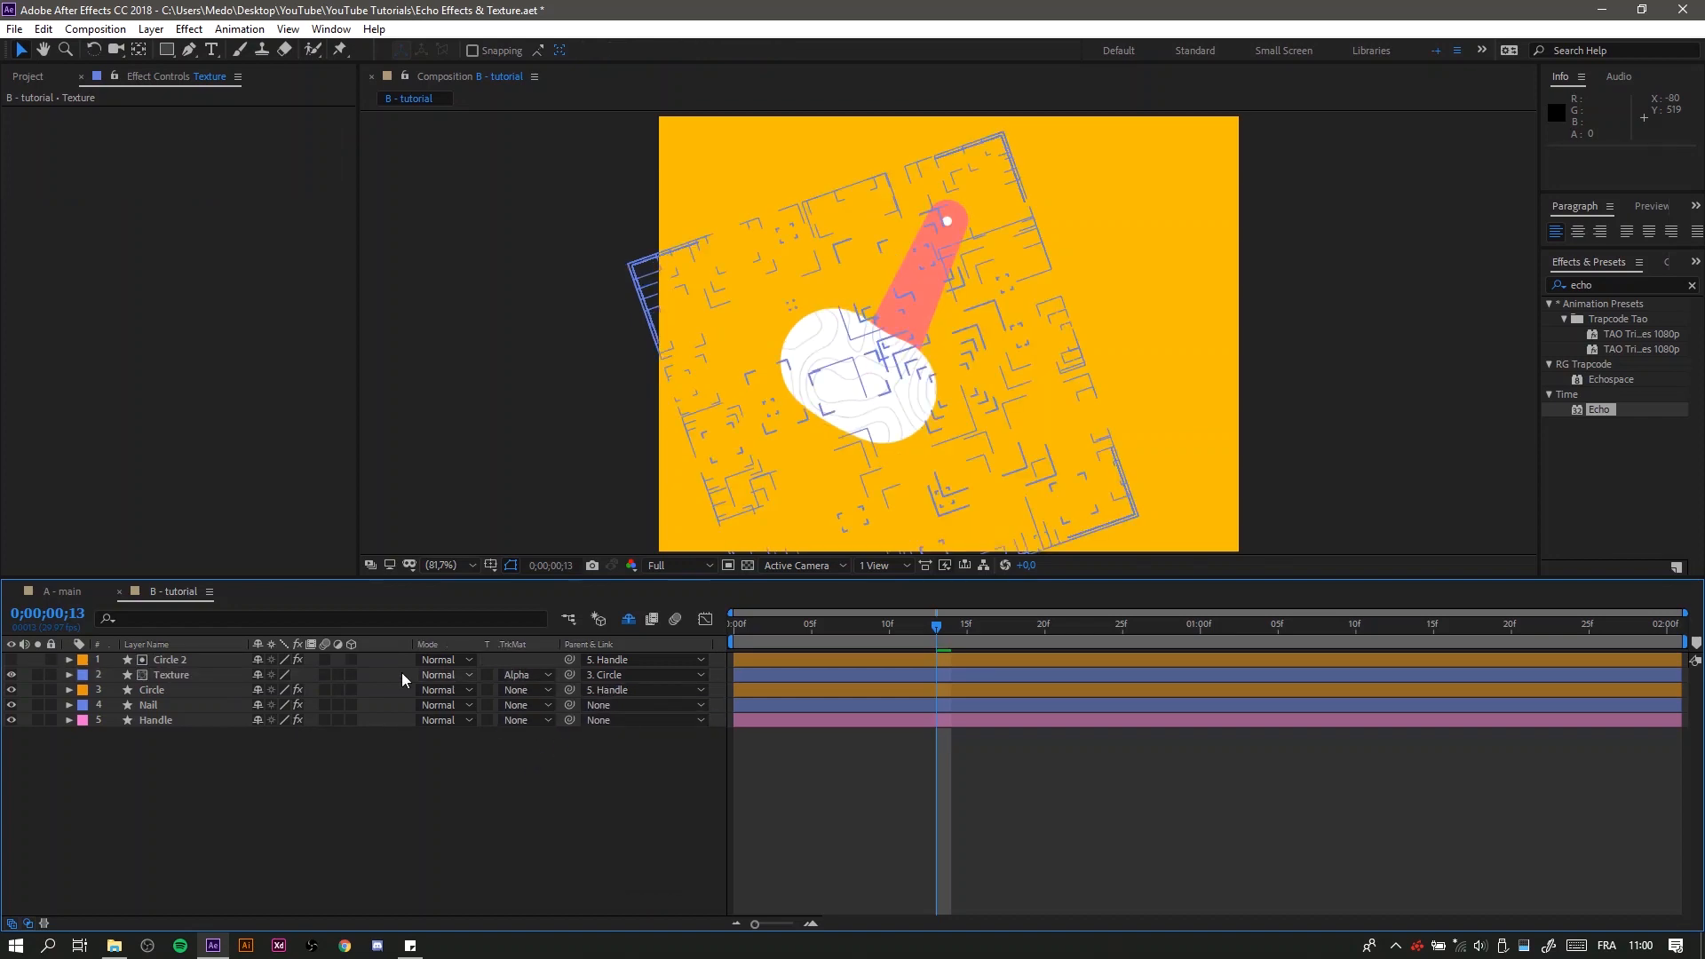
left_click(522, 675)
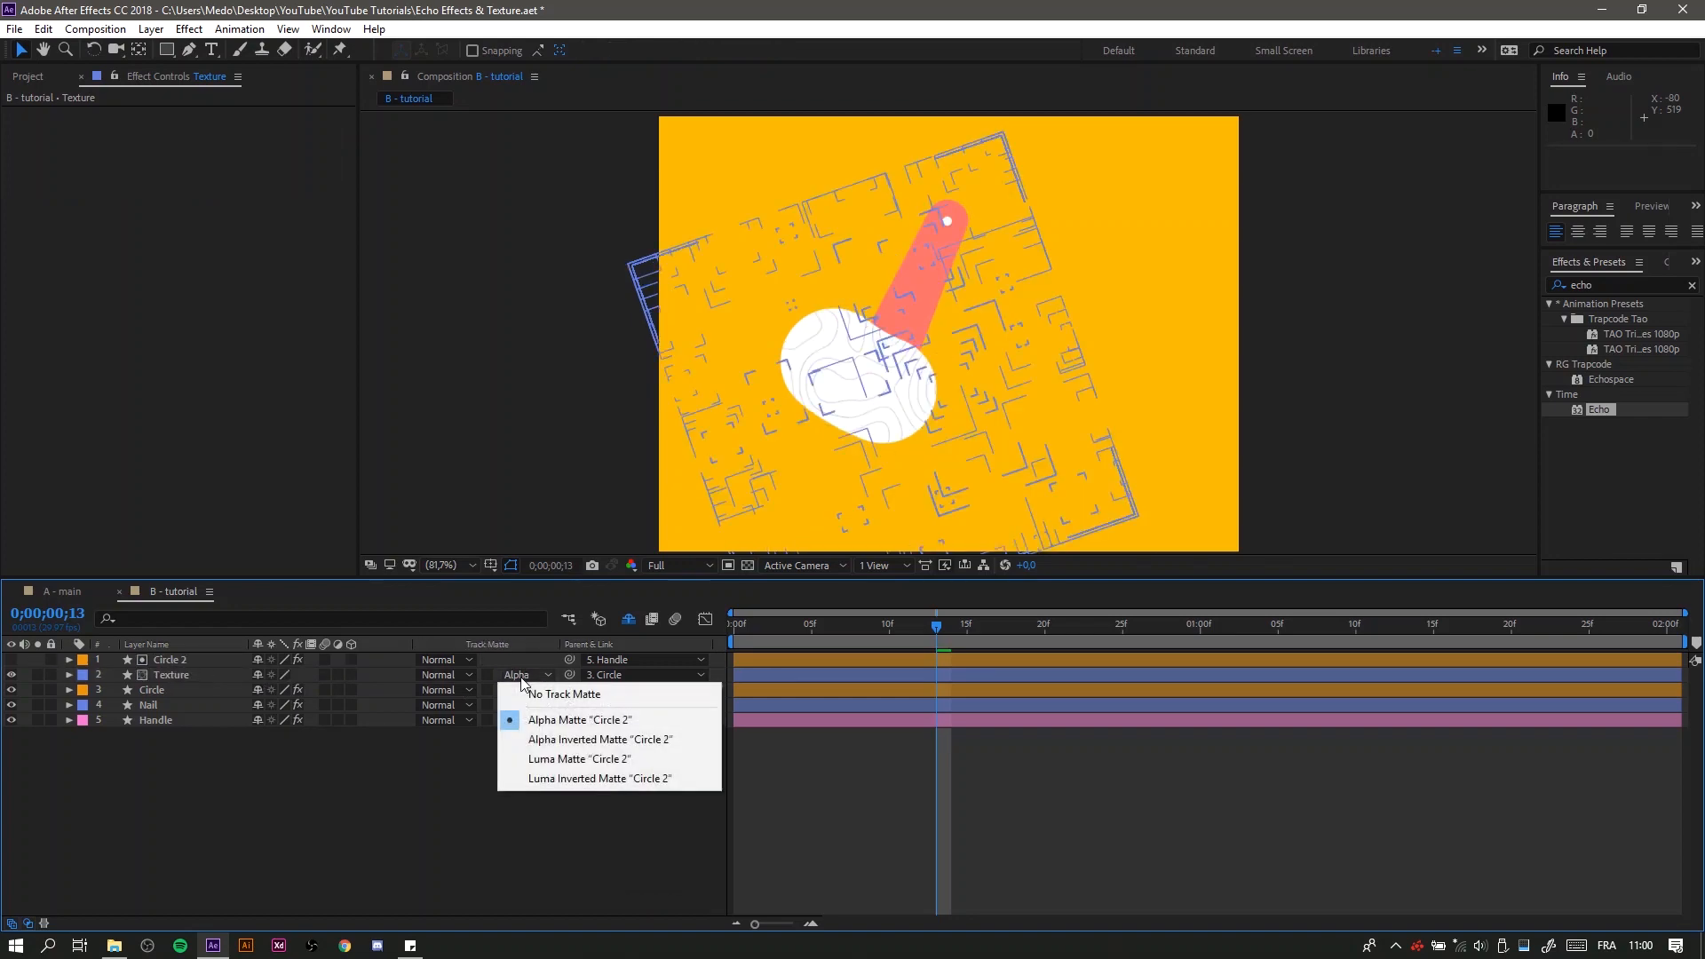
mouse_move(563, 694)
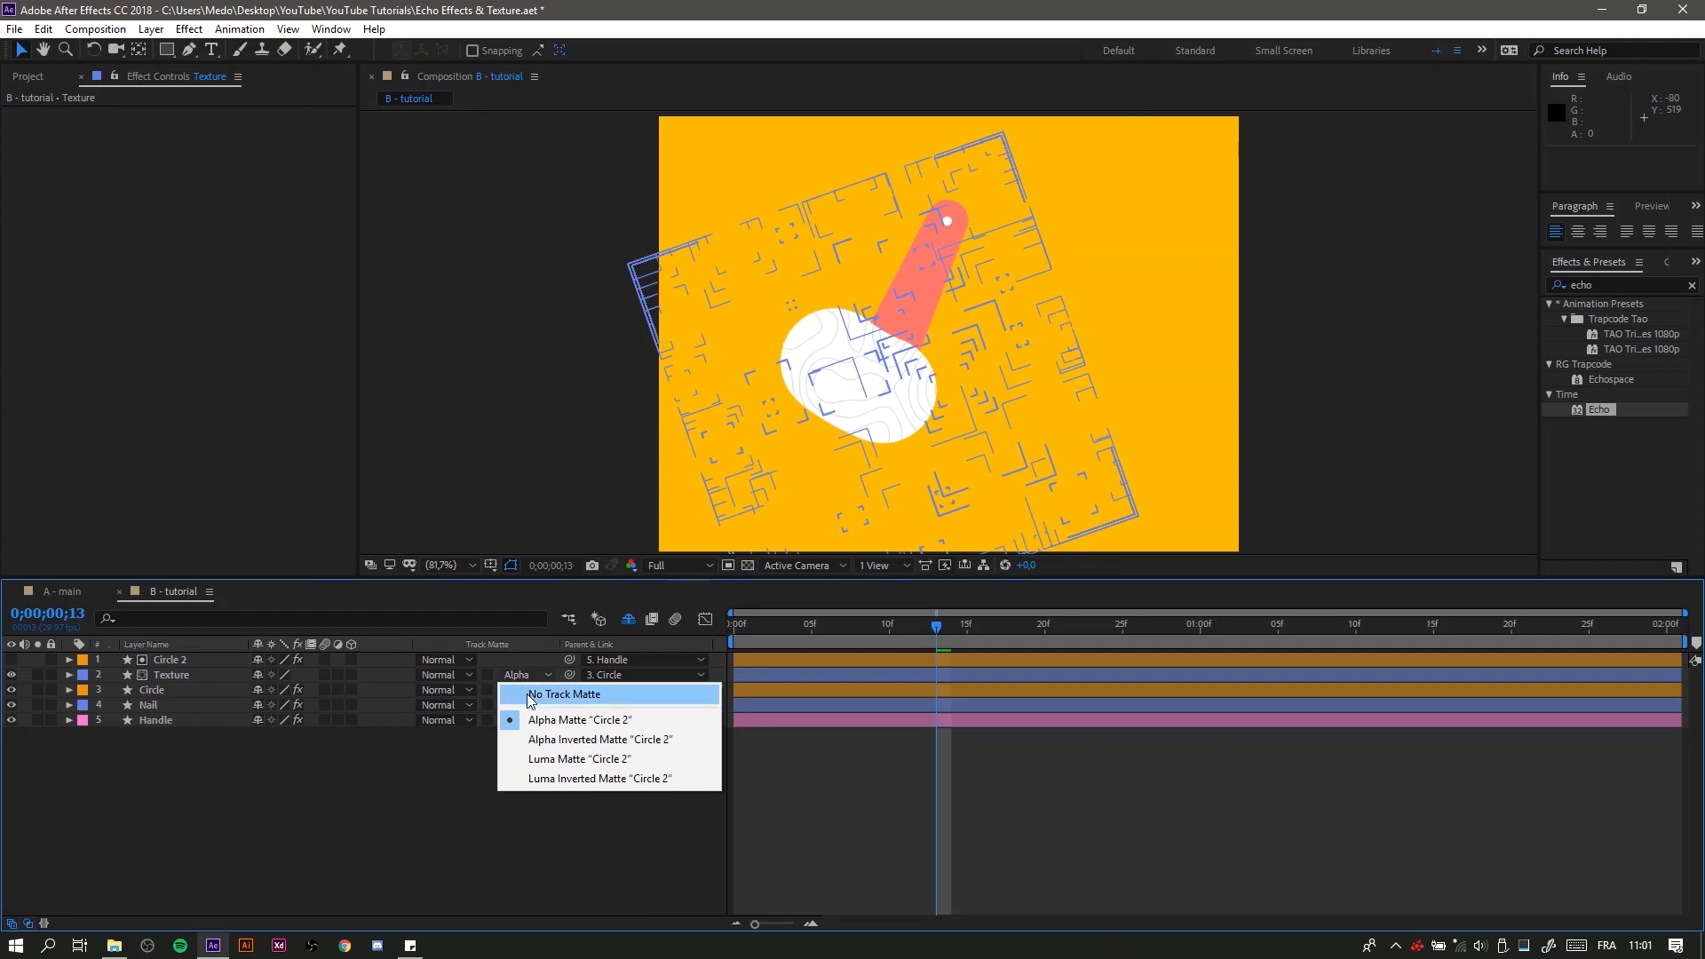
left_click(563, 694)
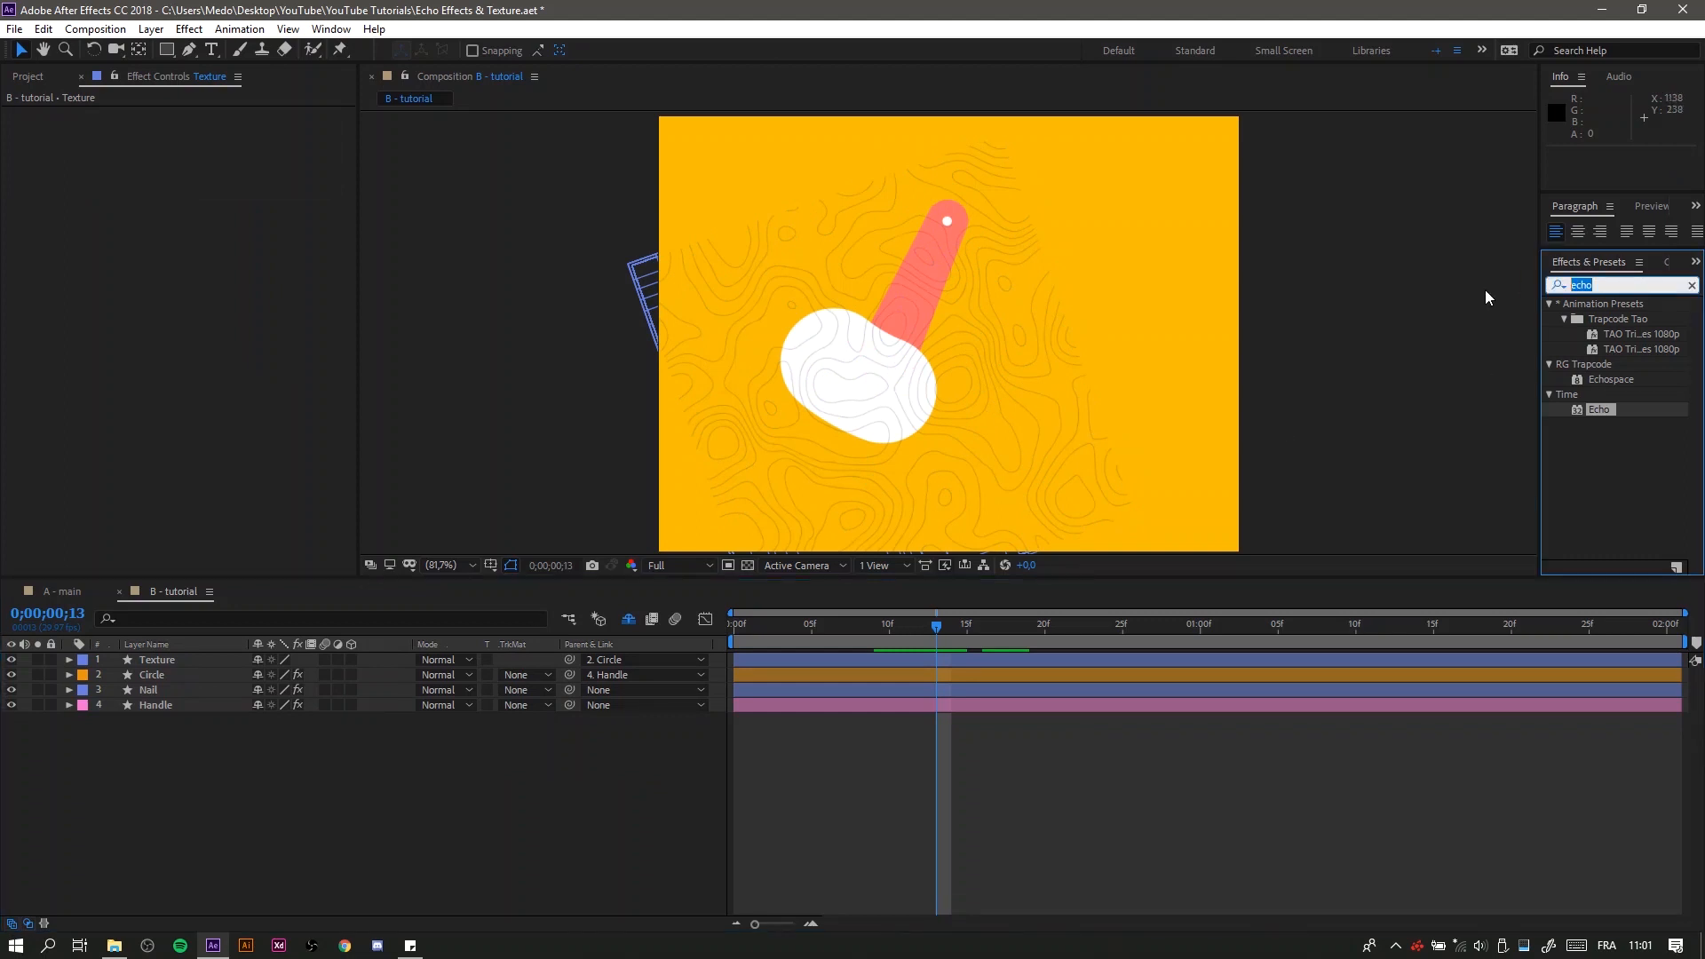
Step: Apply Set Matte to Texture taking its matte from Circle, sourced from Effects & Masks
type("set matt")
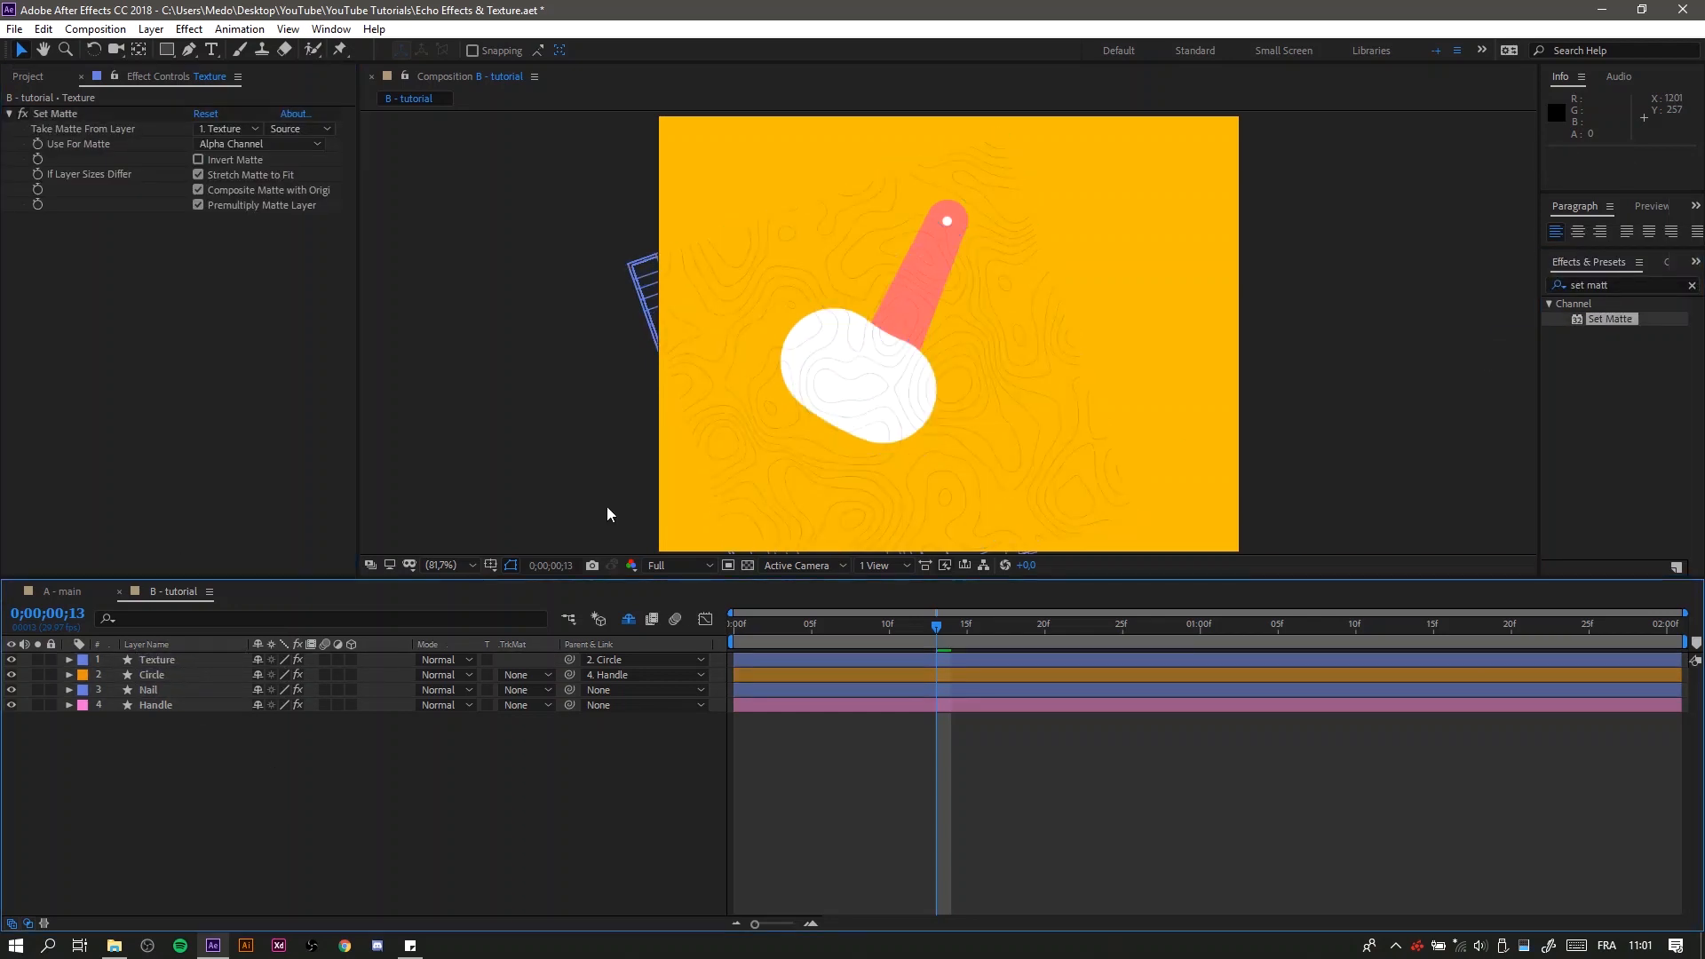
left_click(223, 128)
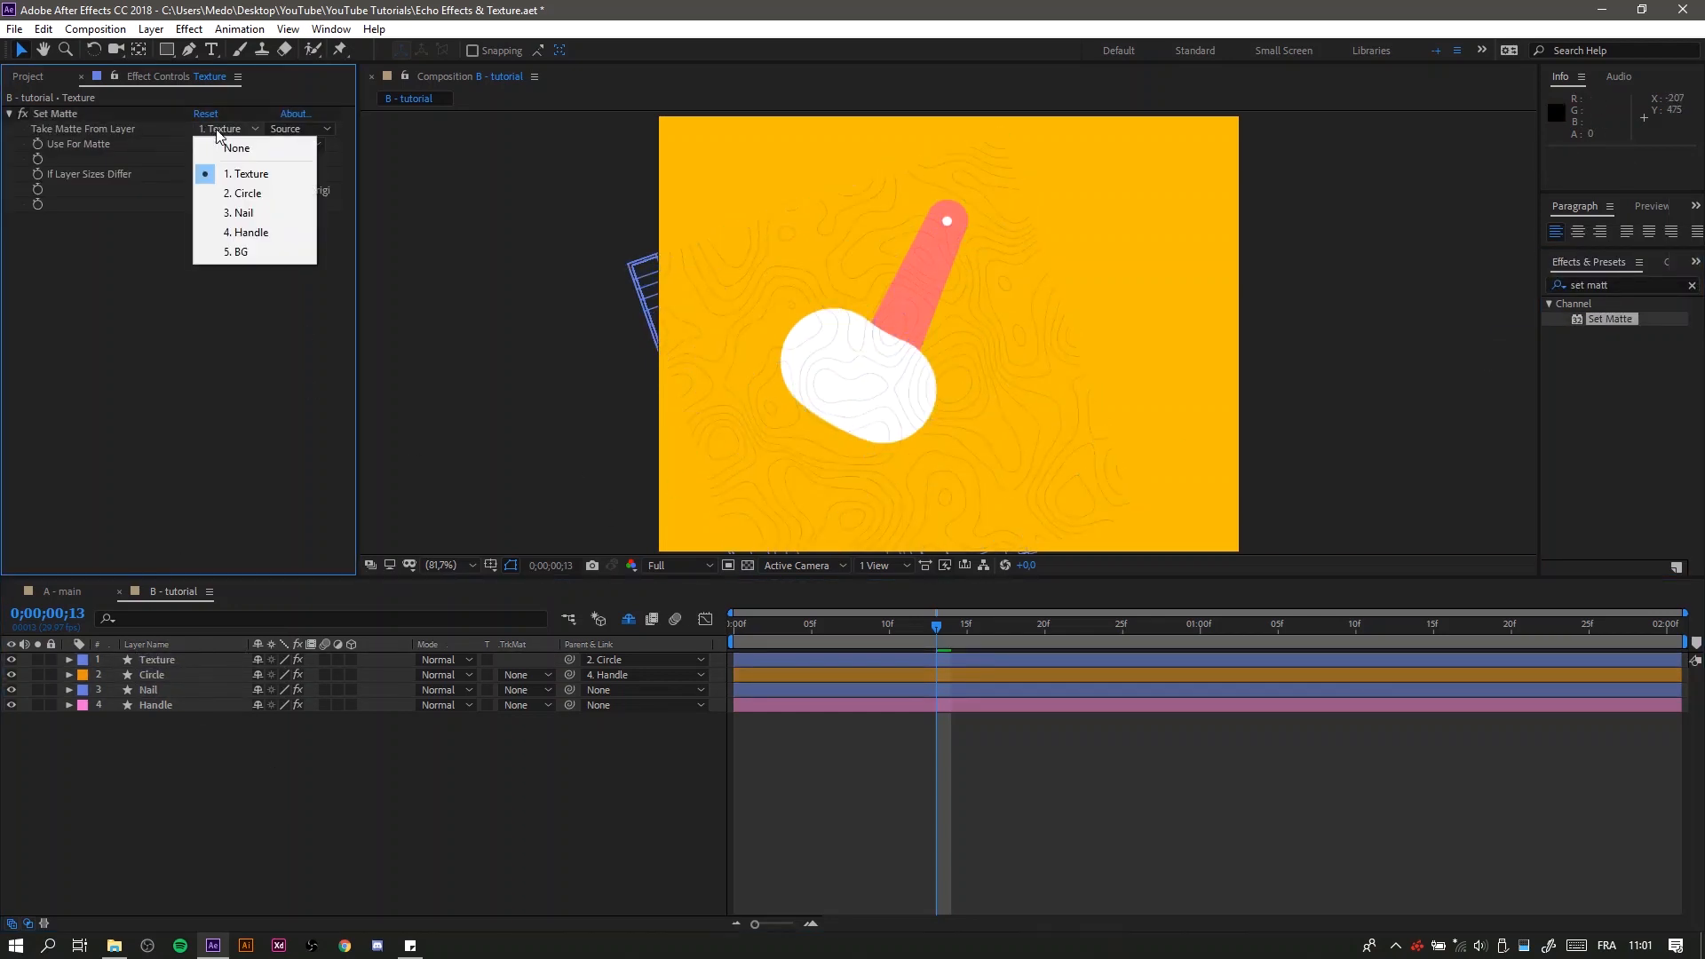
left_click(246, 192)
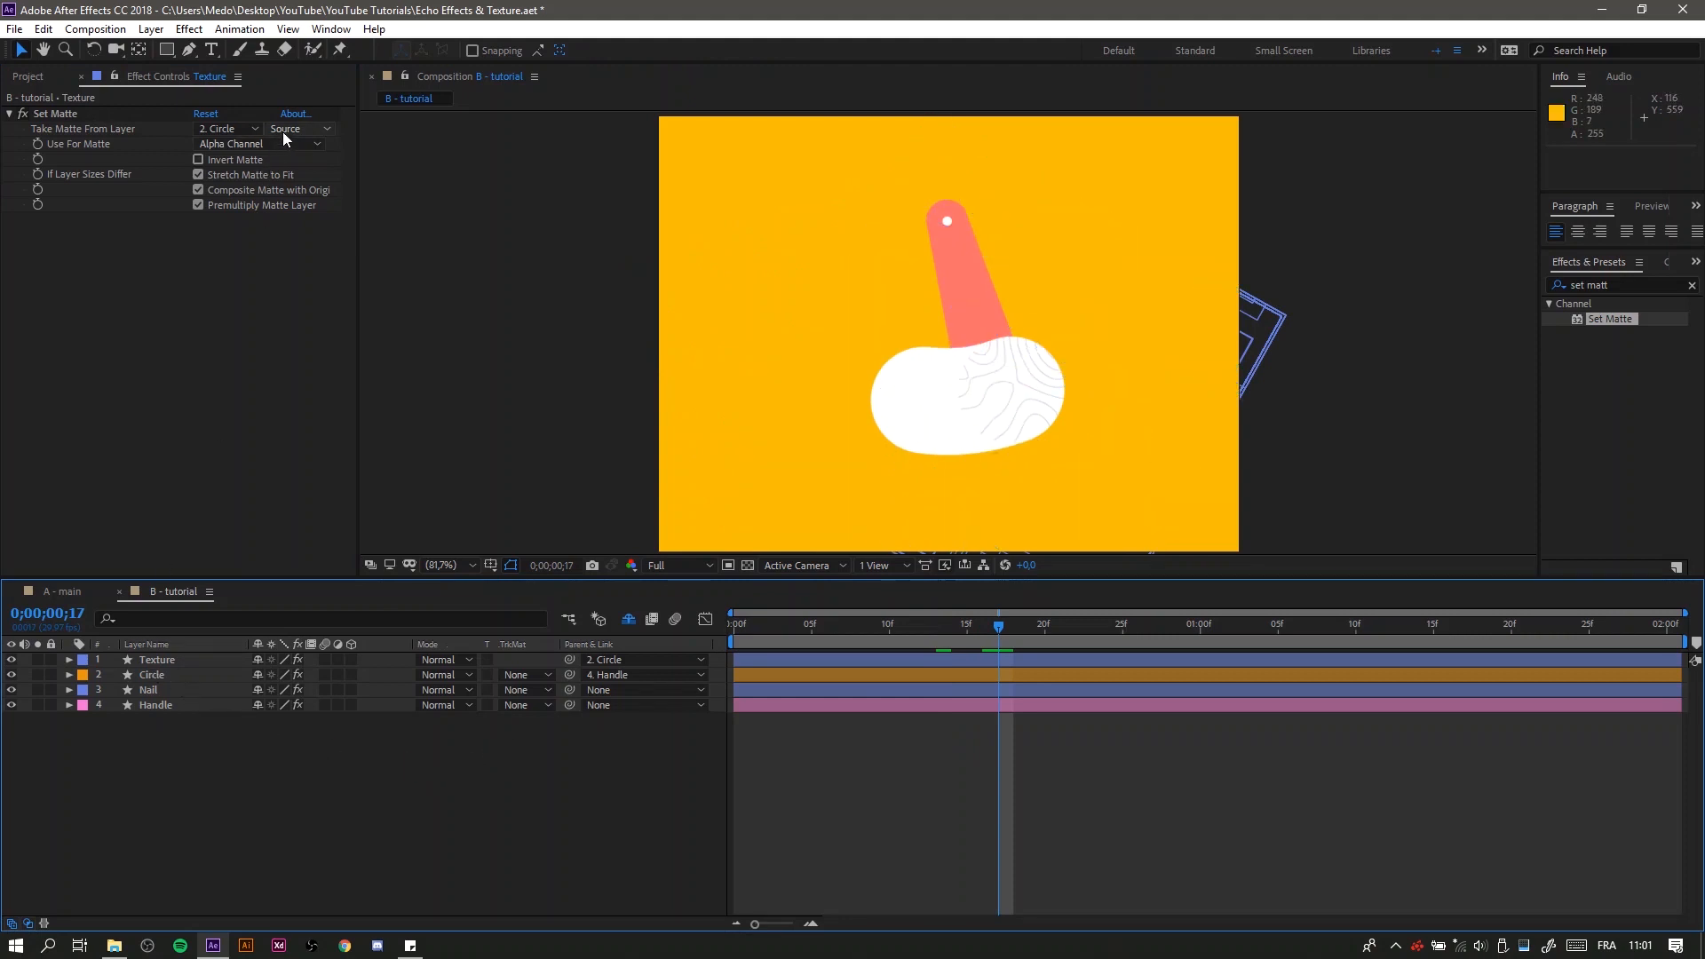
left_click(299, 128)
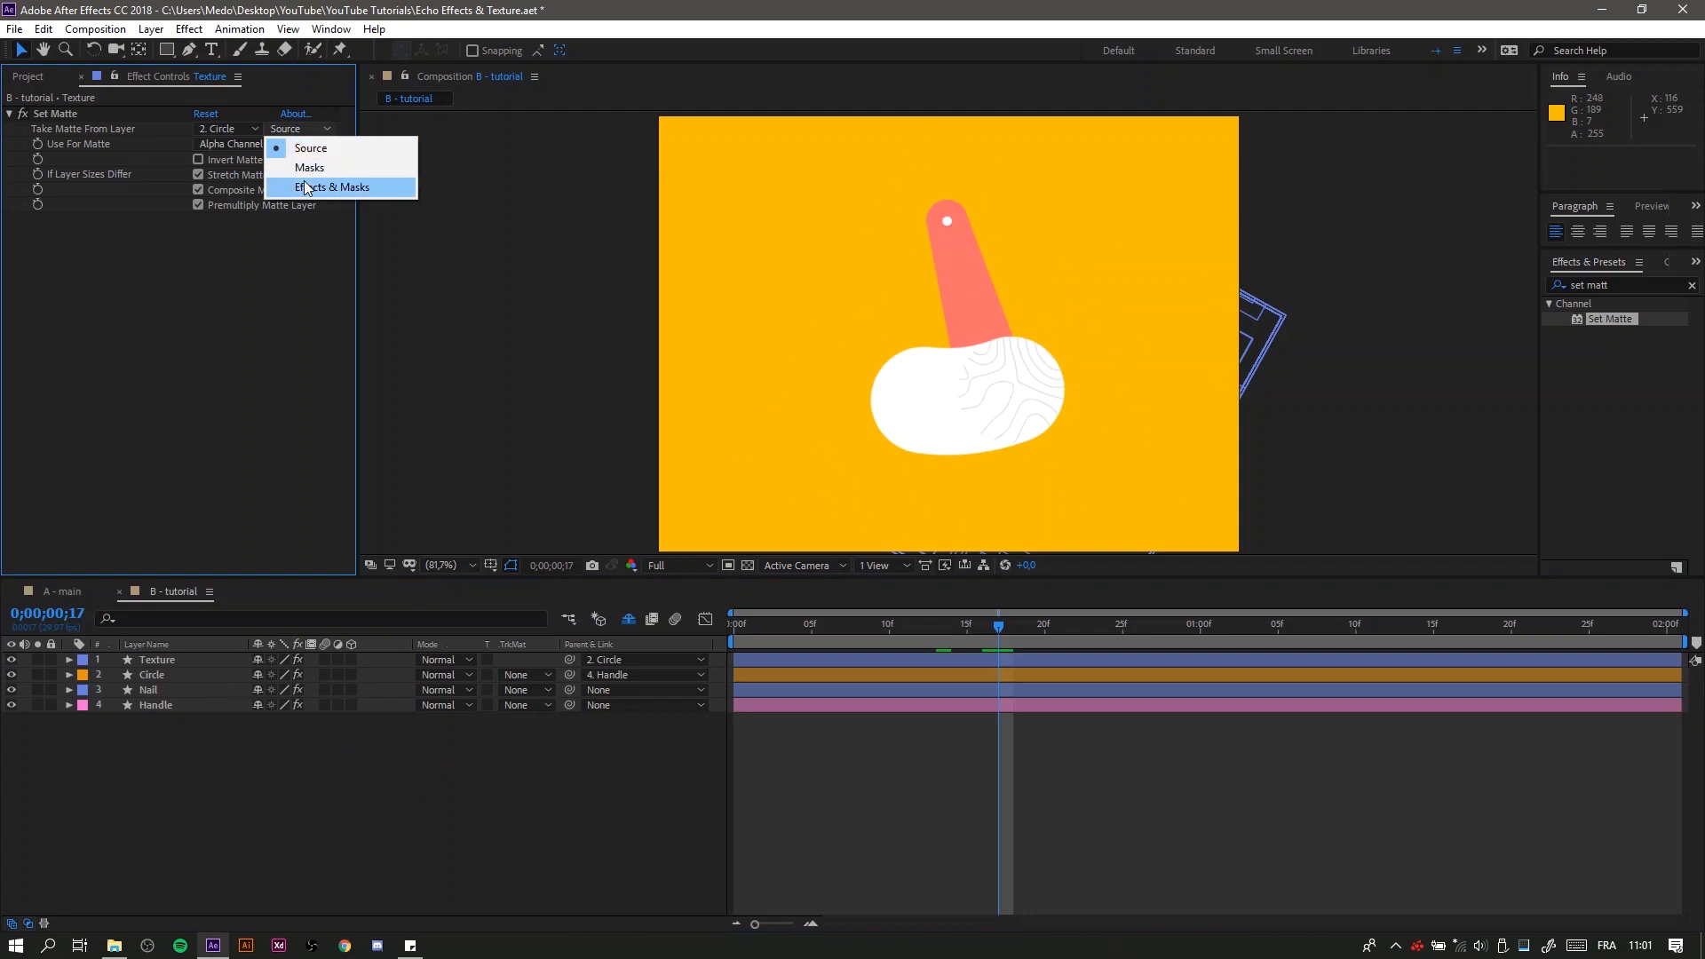
left_click(333, 186)
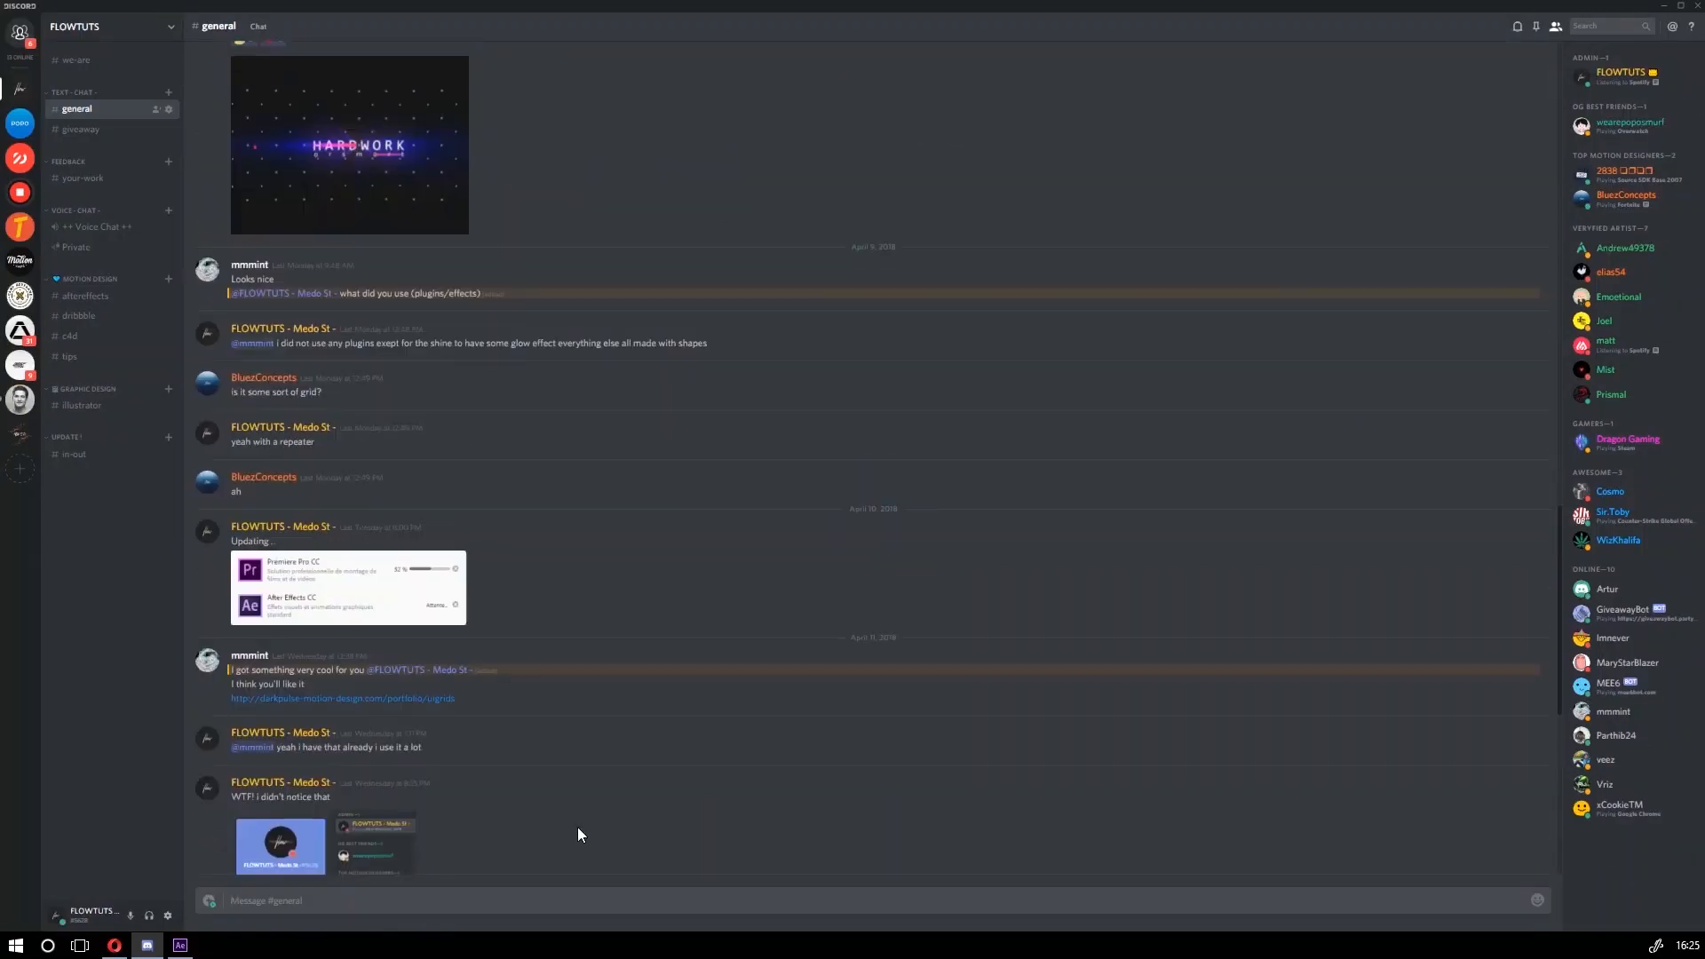
scroll("down", 3)
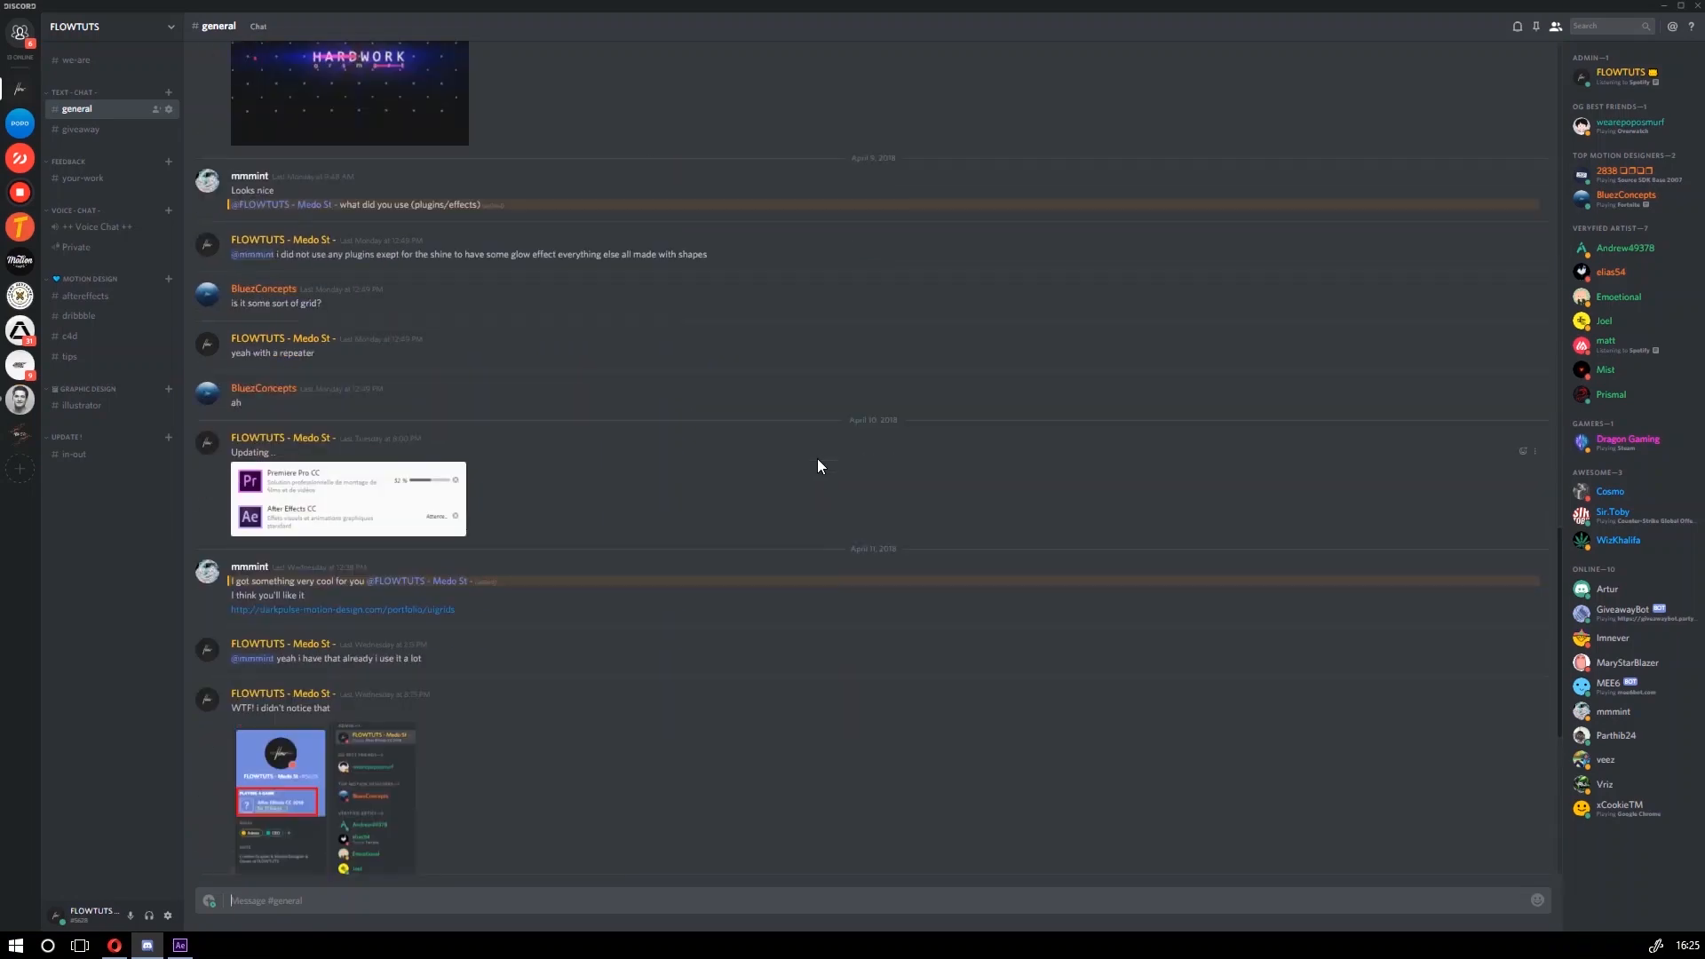
scroll("down", 3)
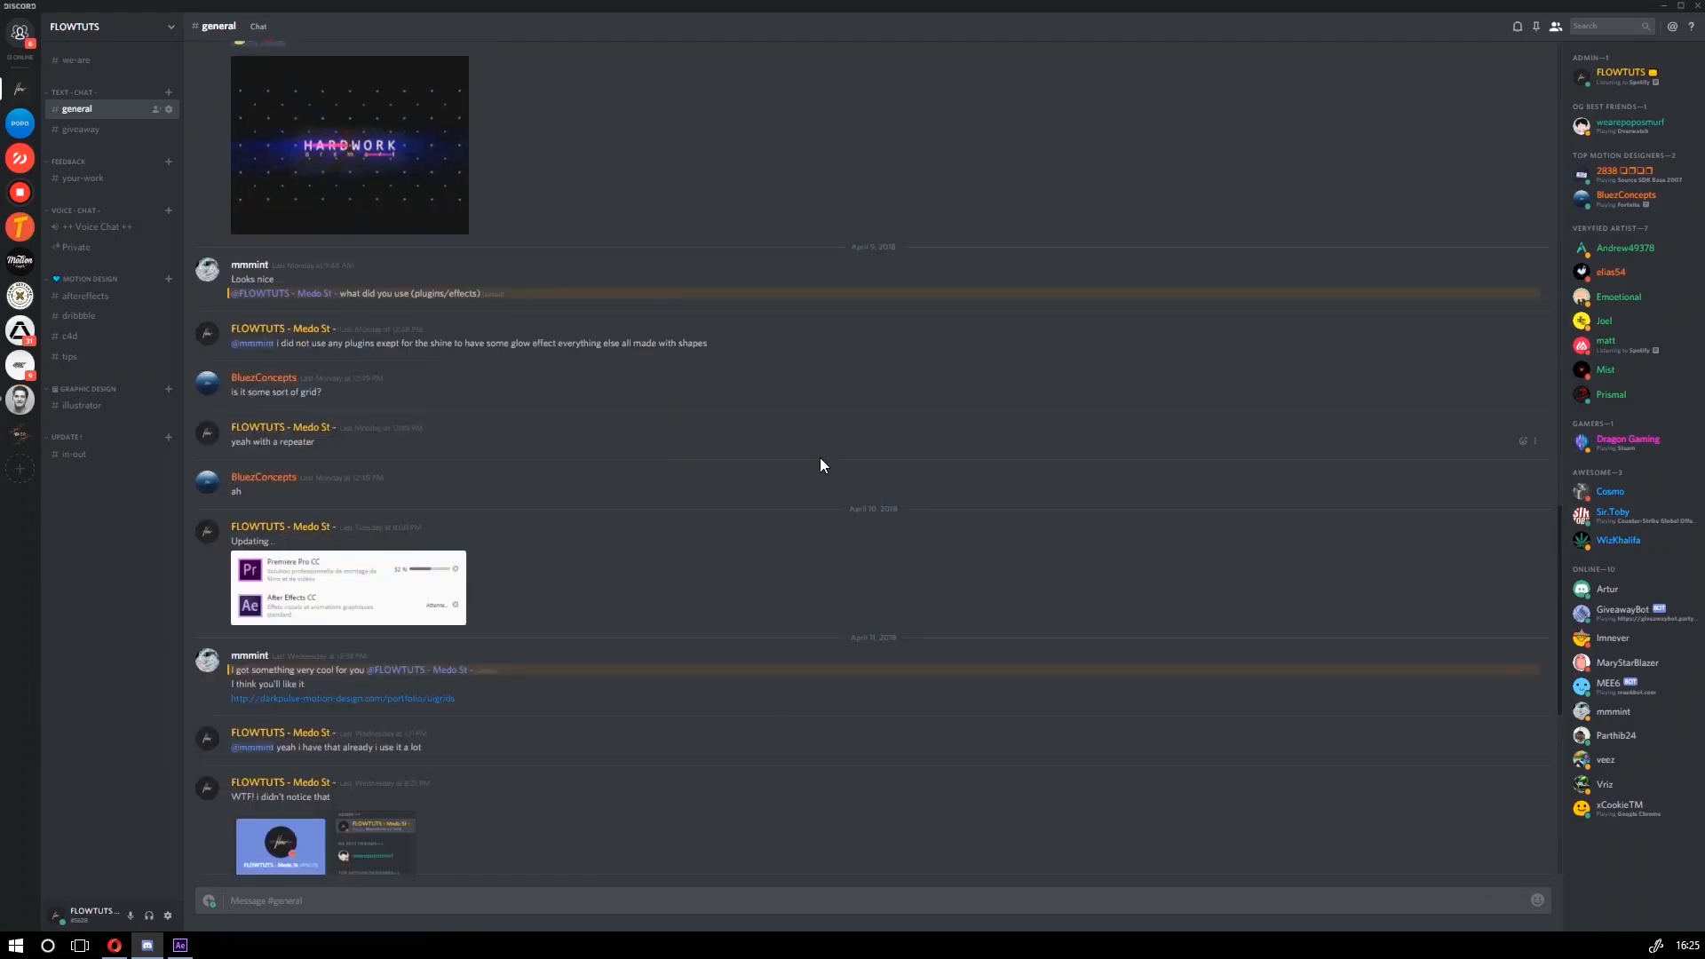
scroll("down", 3)
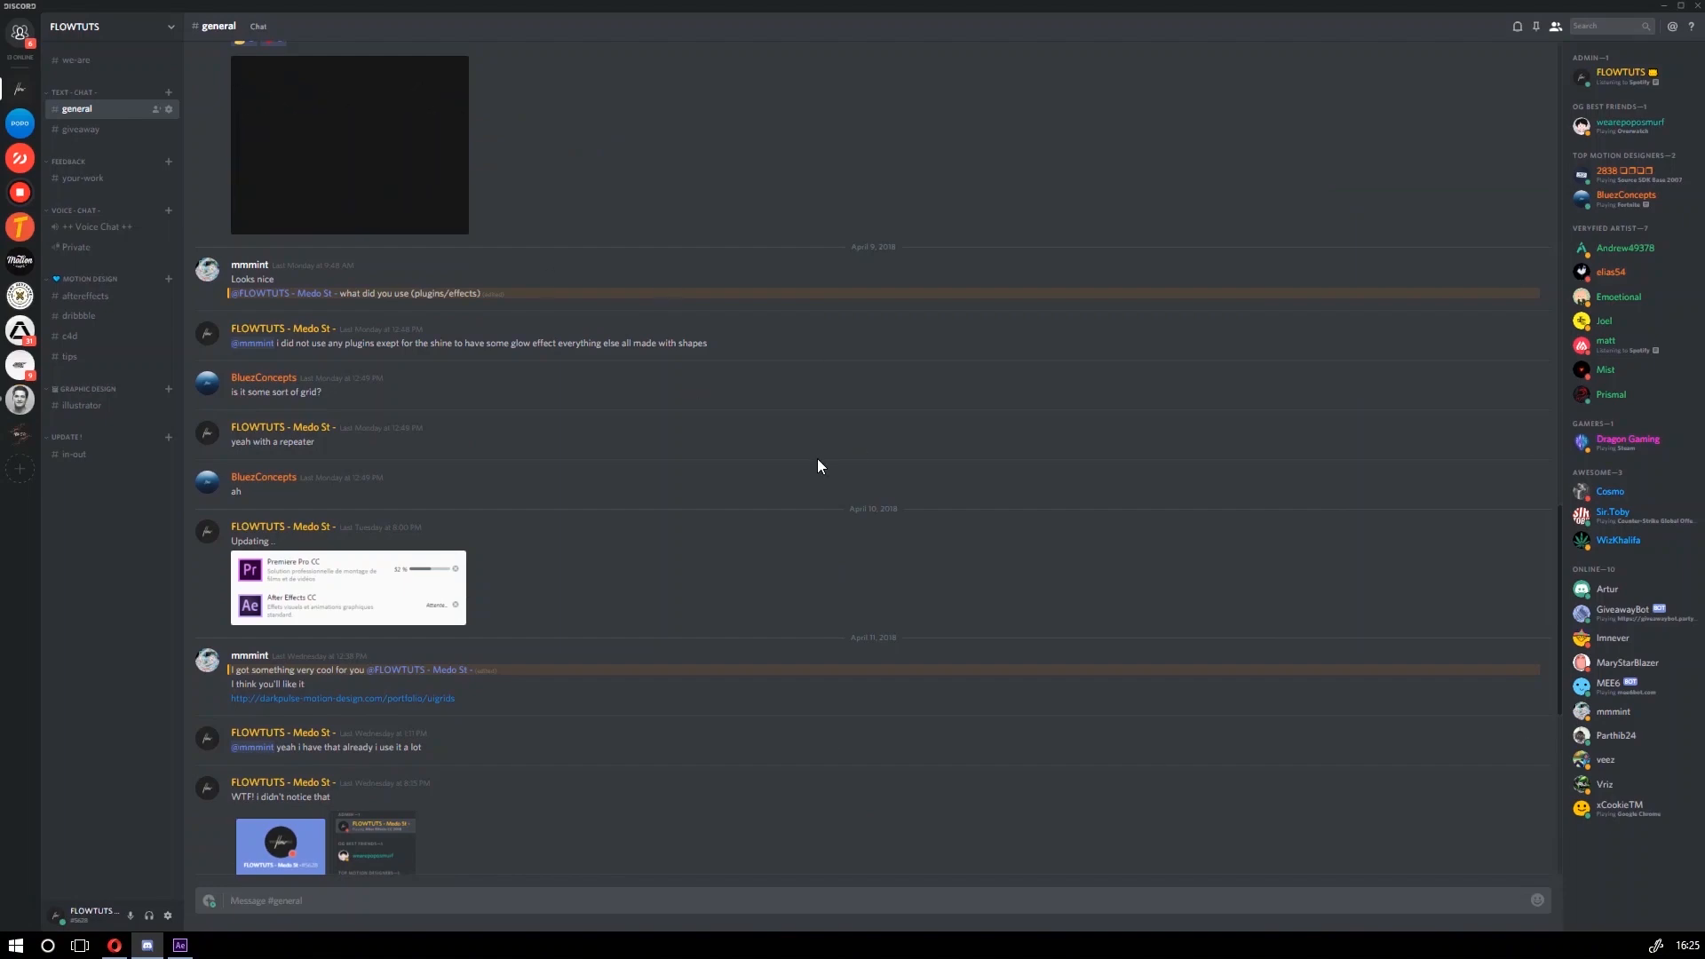
scroll("down", 3)
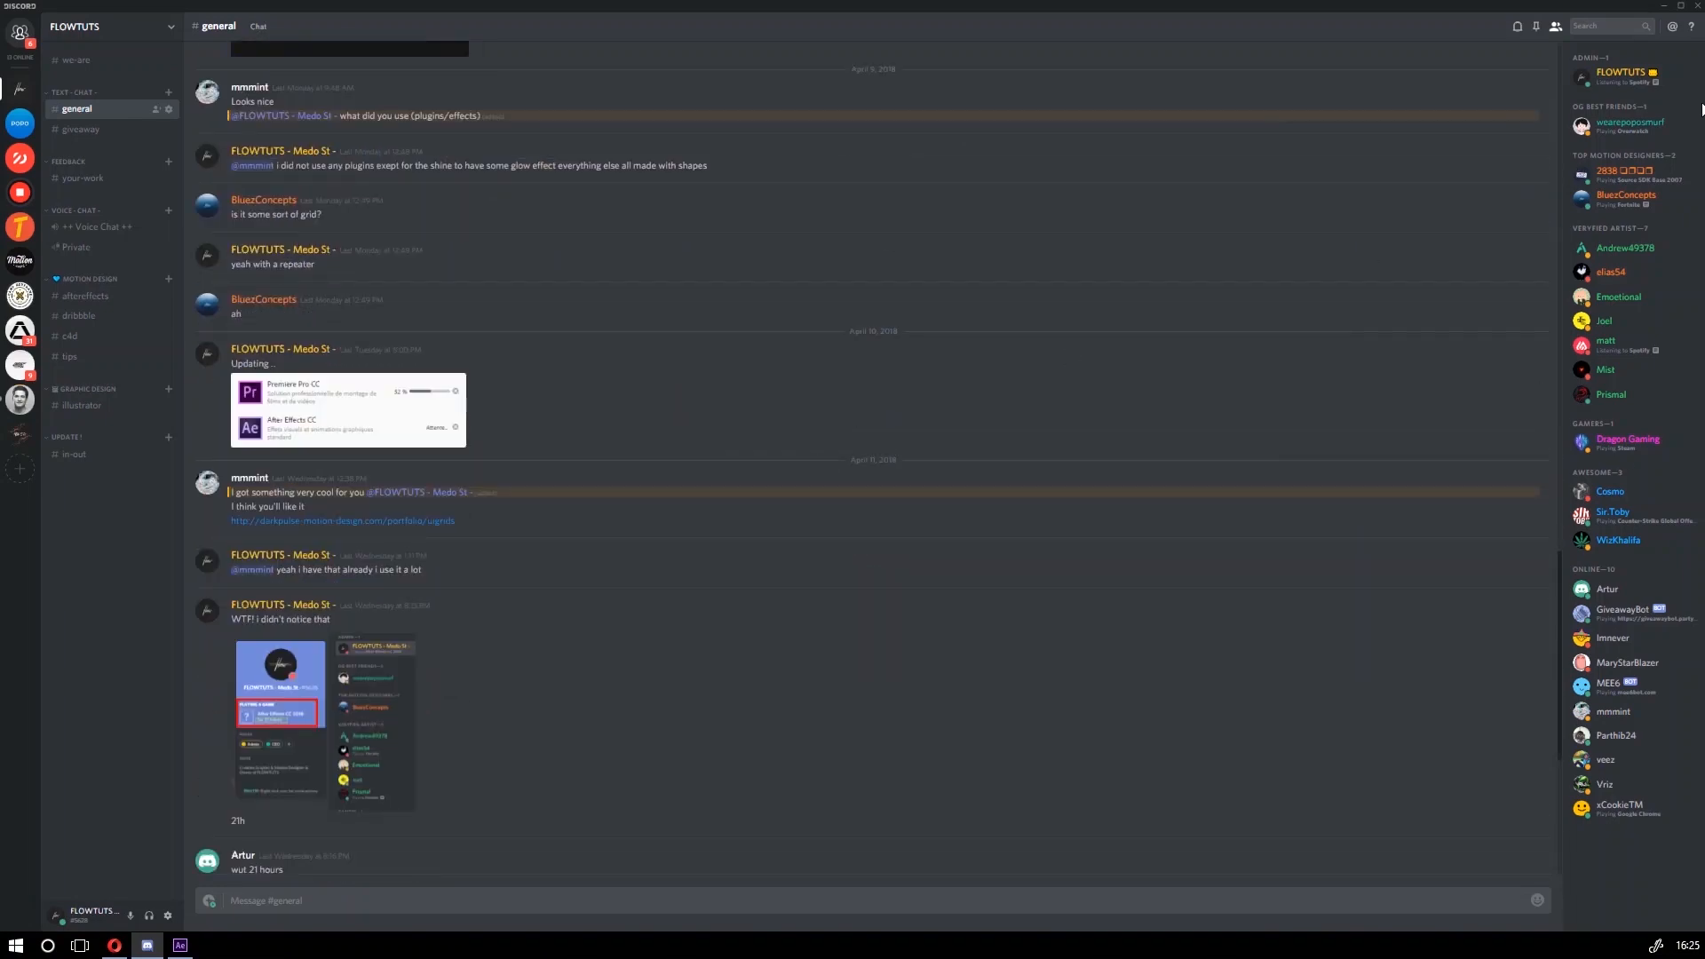